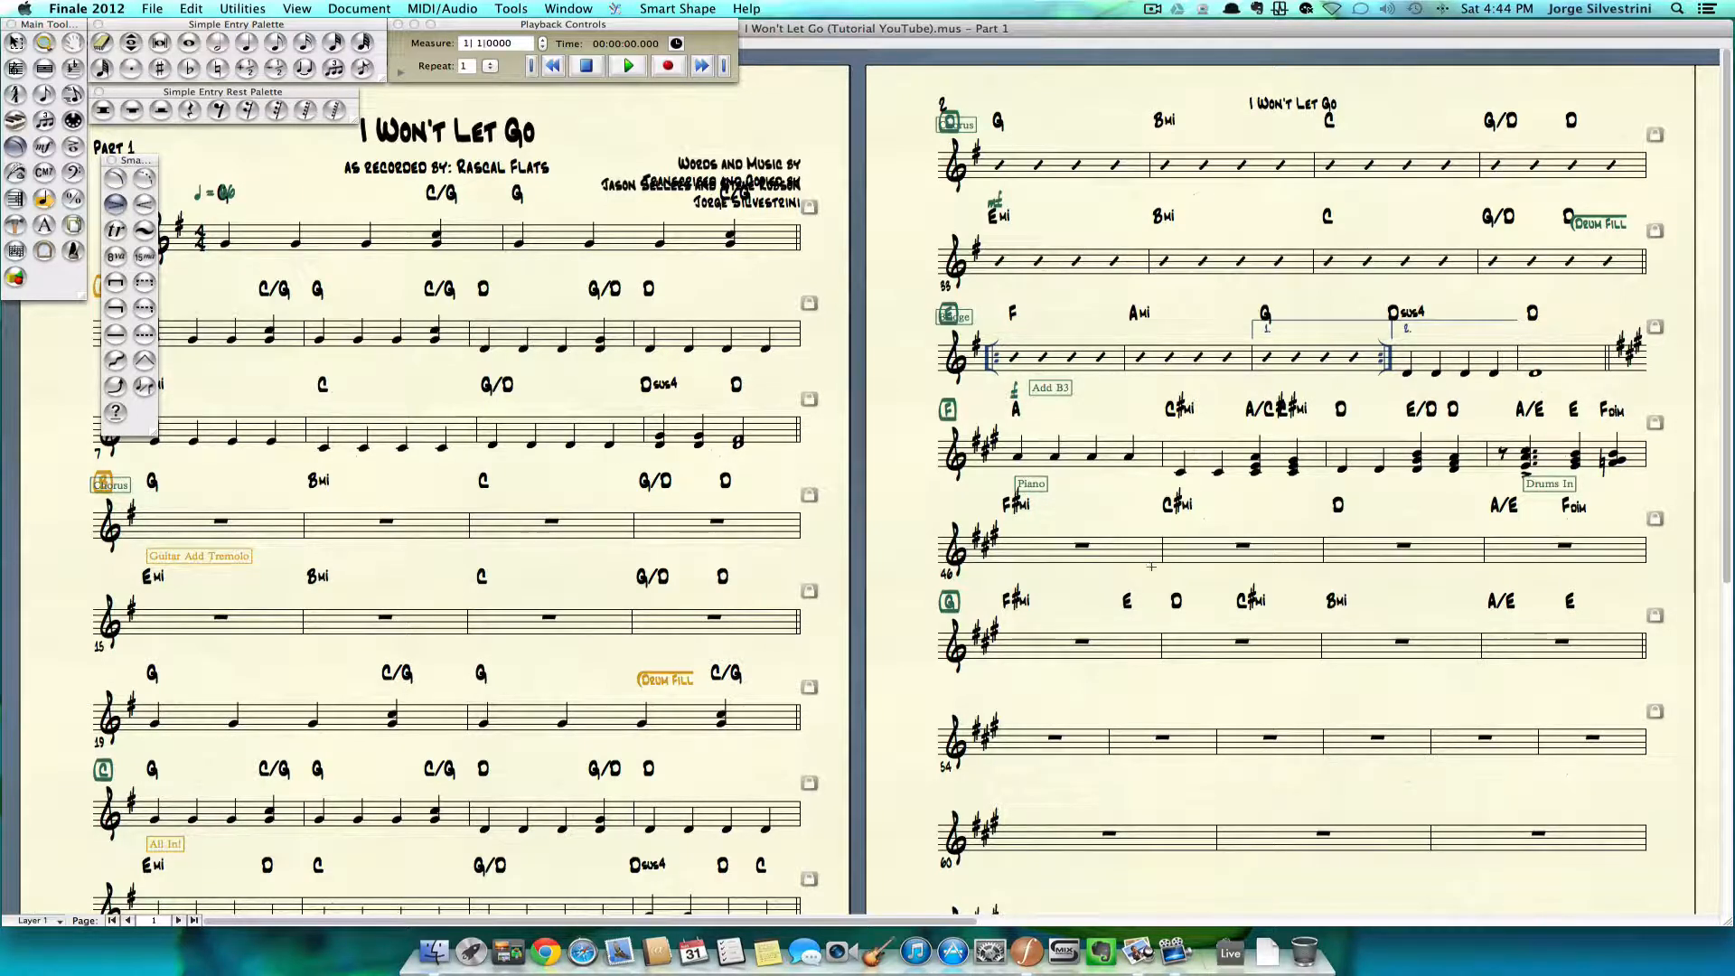
Draw a diminuendo hairpin under the end of section G's second bar.
key("cmd+tab")
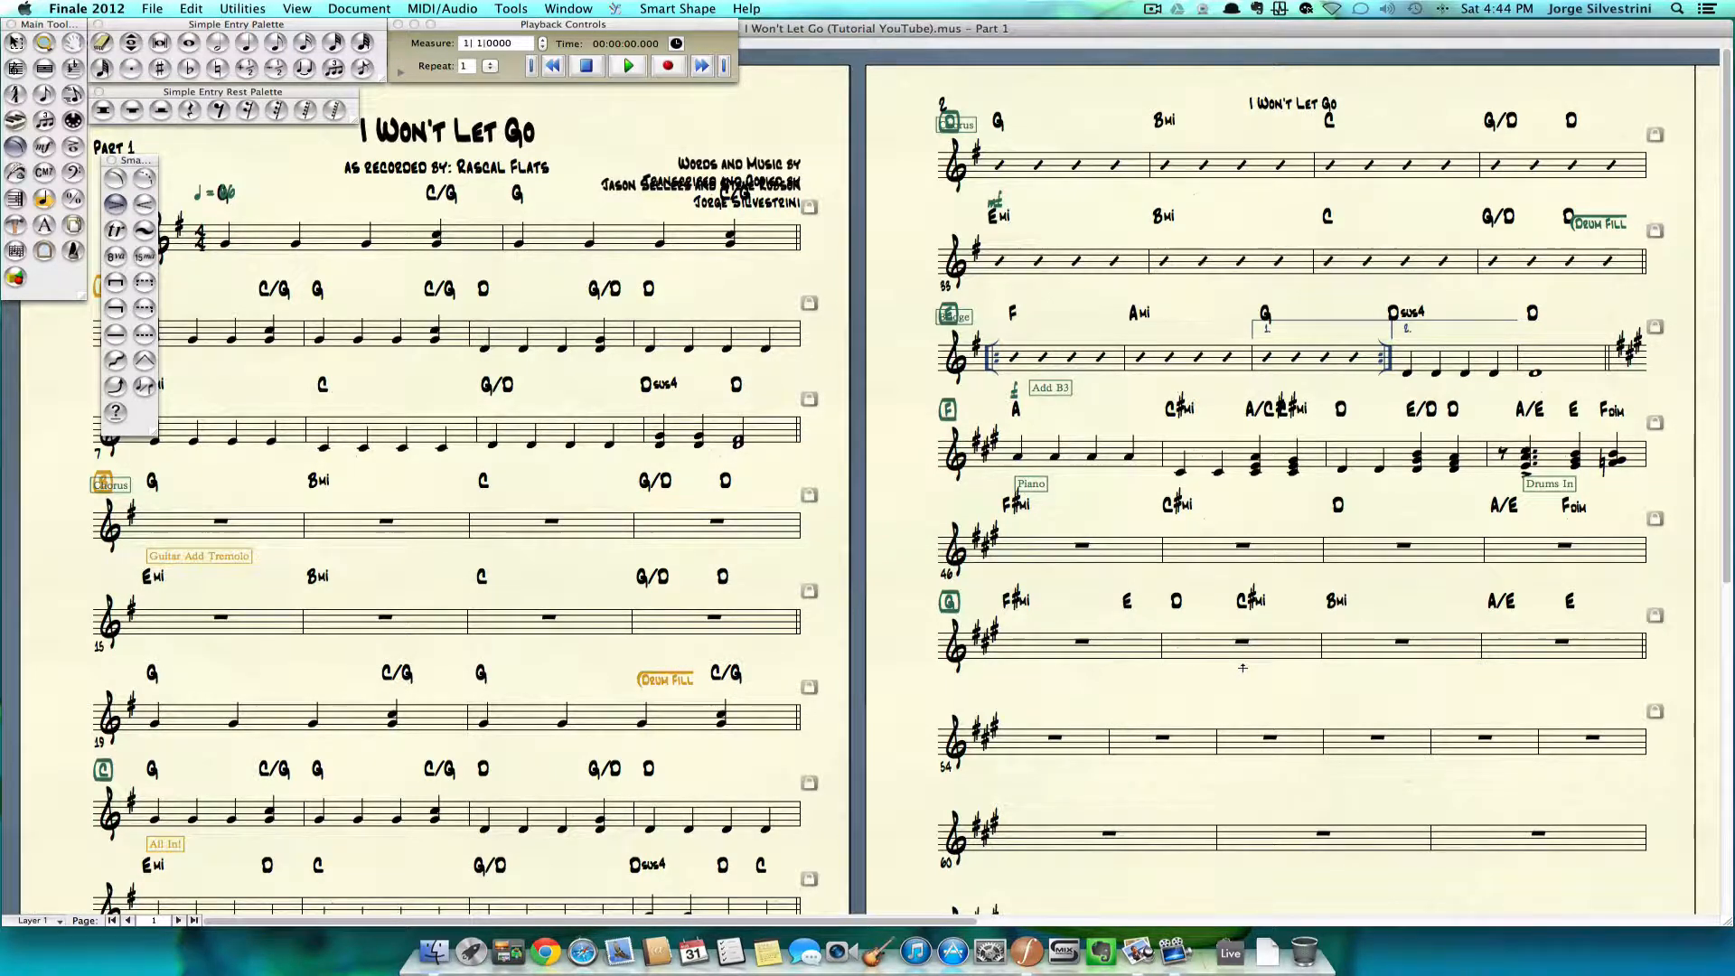
left_click_drag(1243, 668, 1314, 674)
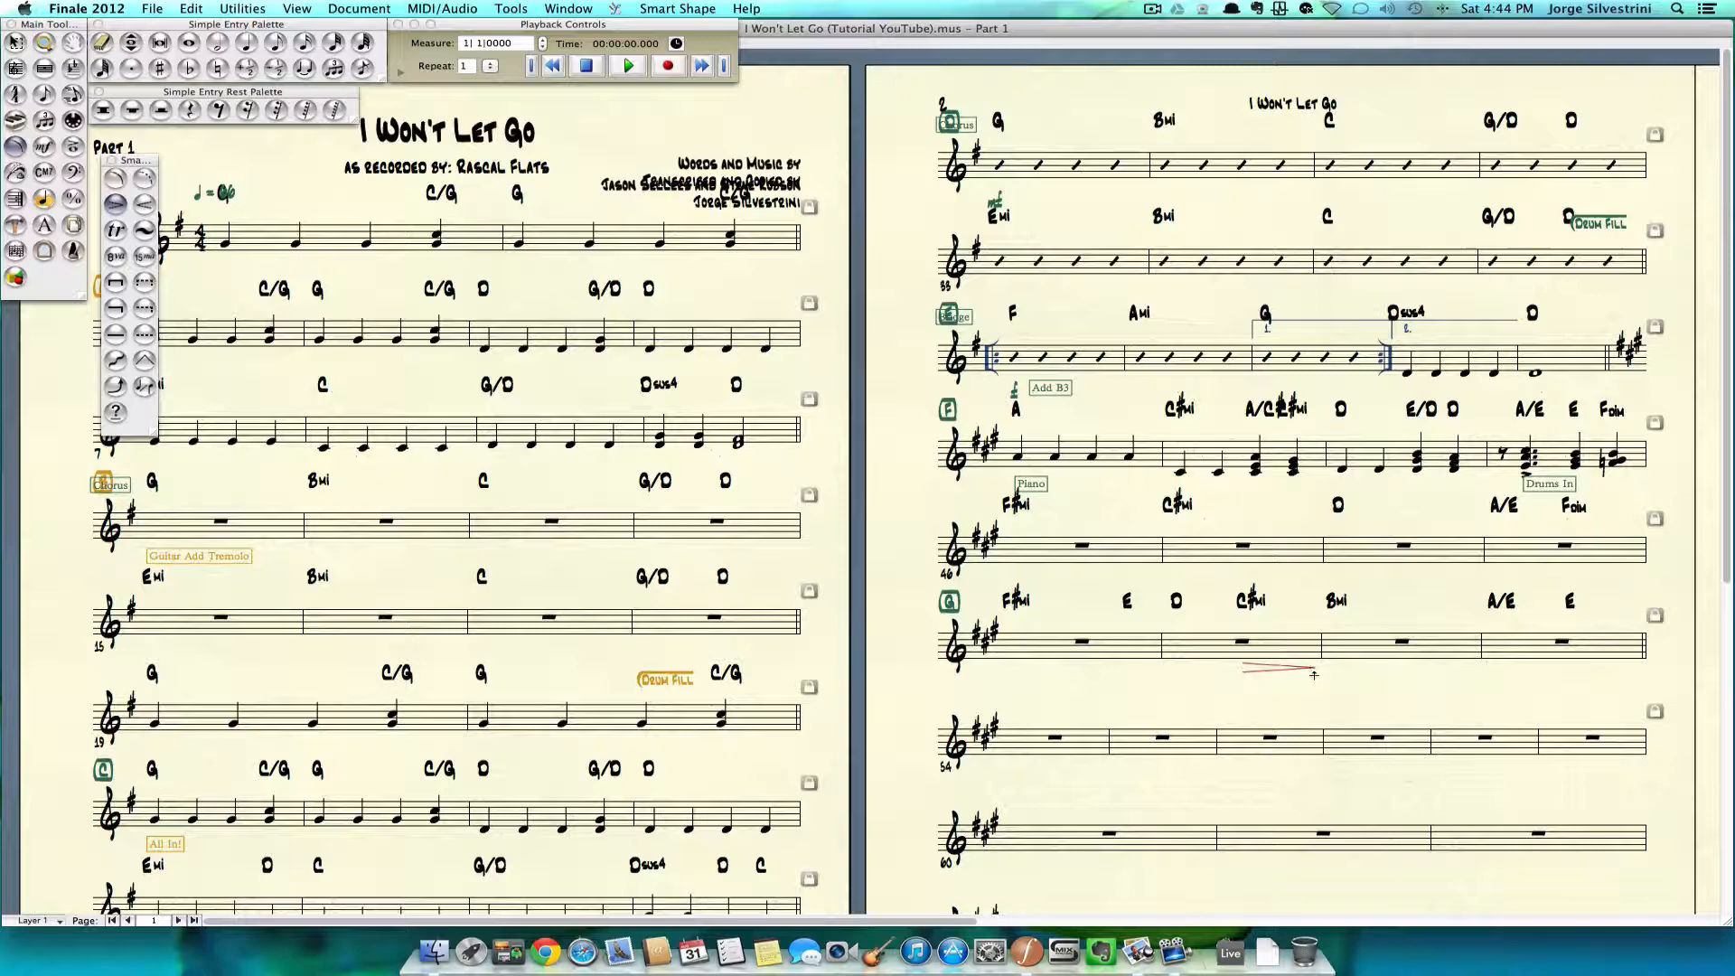
key("cmd+tab")
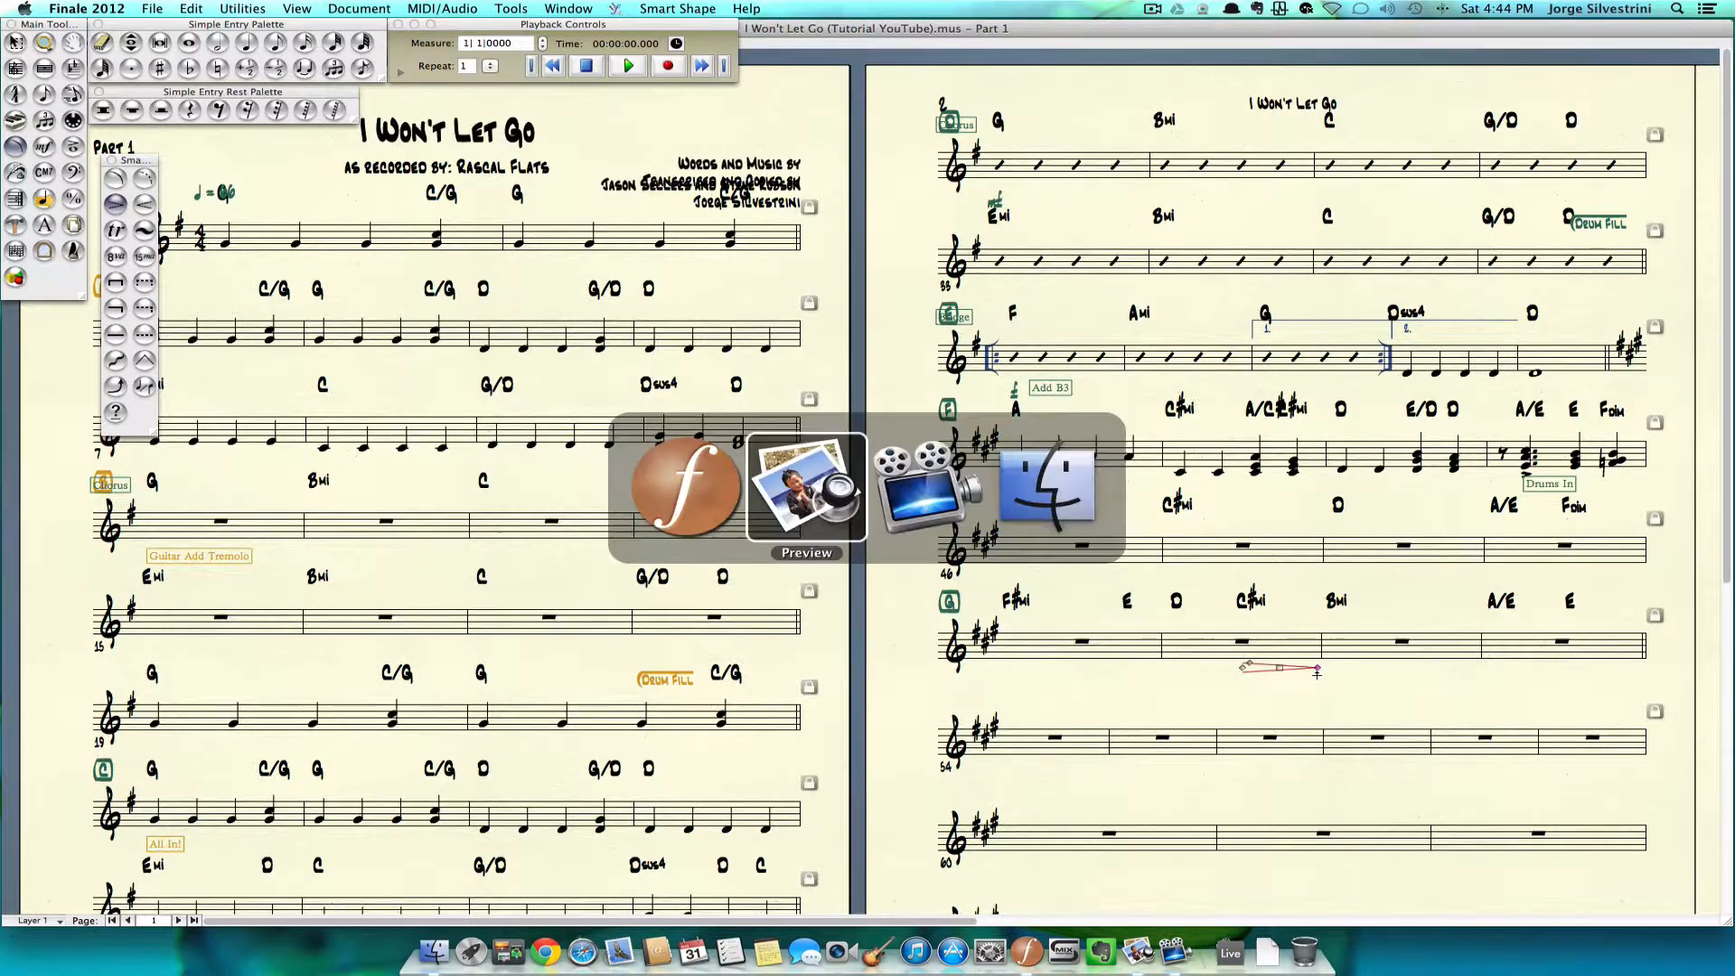
Bring up the reference rhythm-chart PDF in Preview beside the score.
left_click(806, 486)
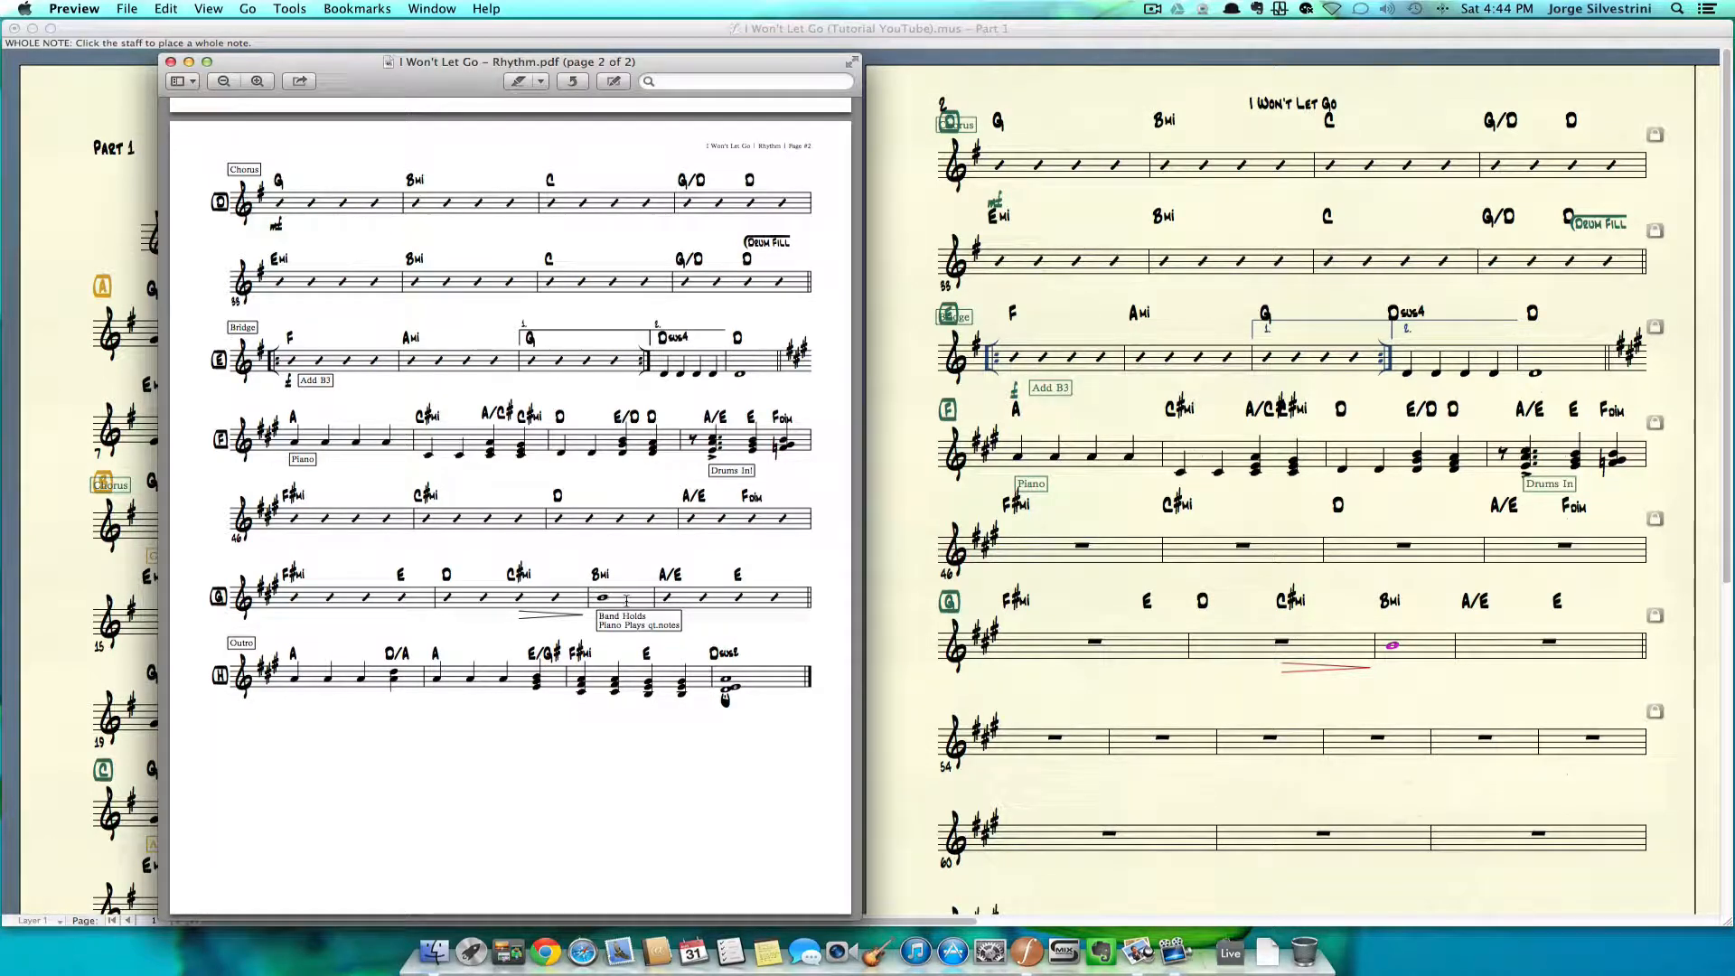
mouse_move(1198, 654)
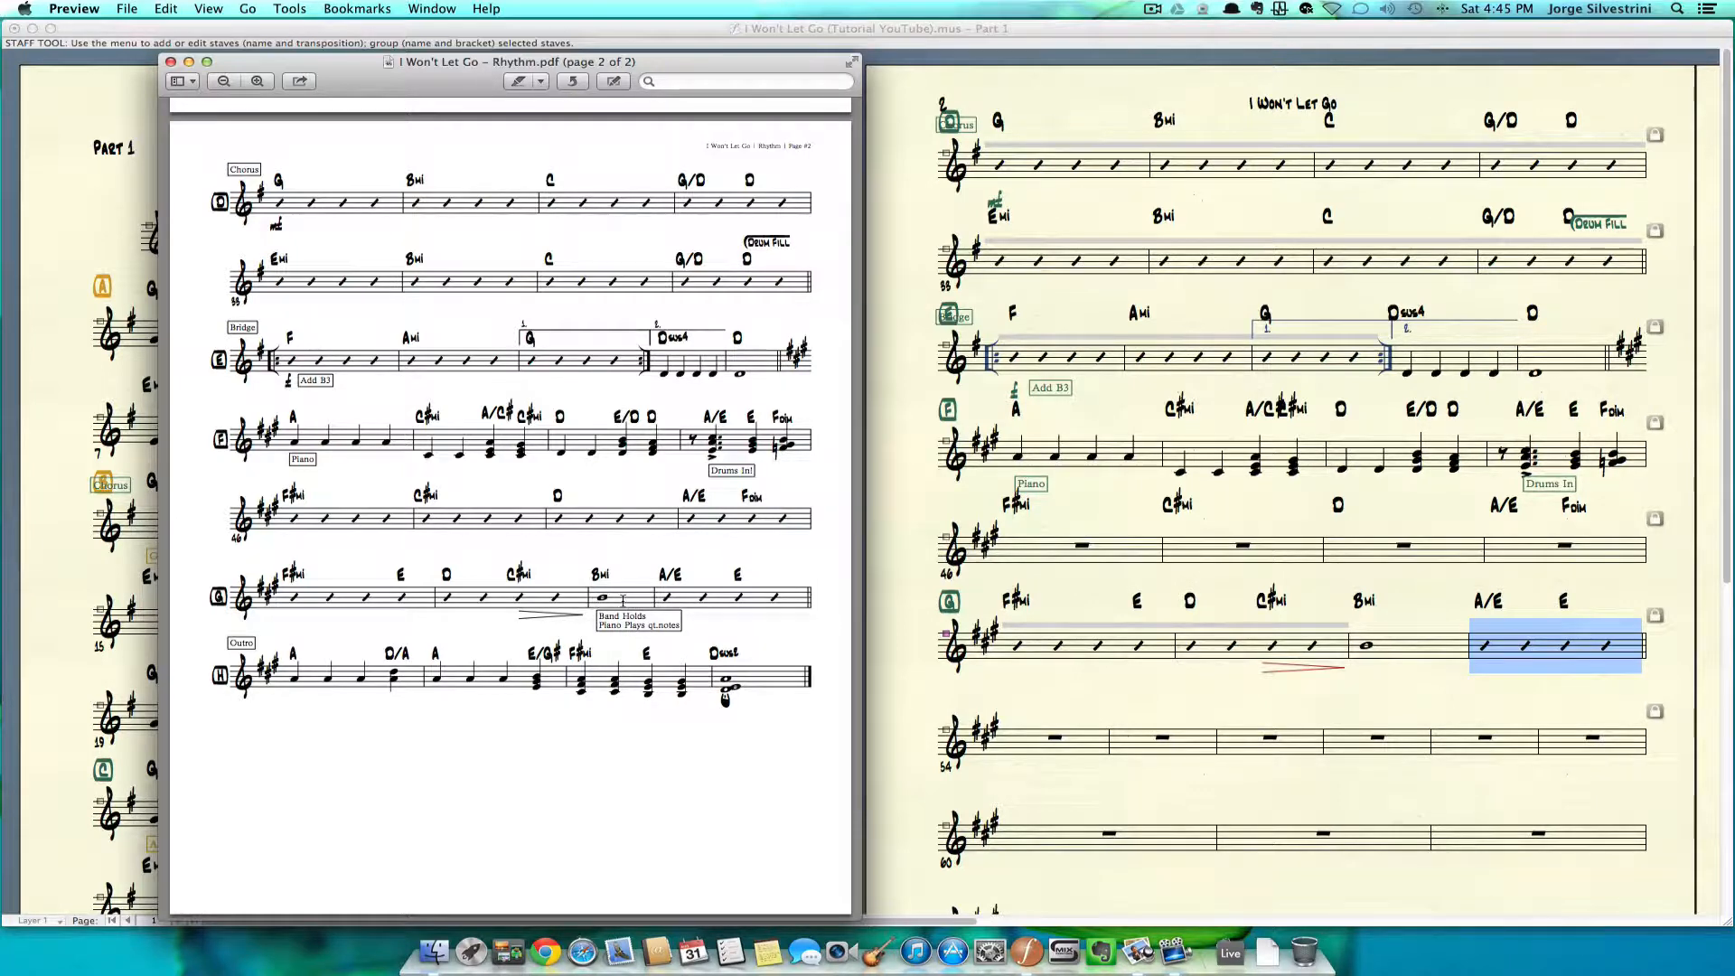
mouse_move(1066, 687)
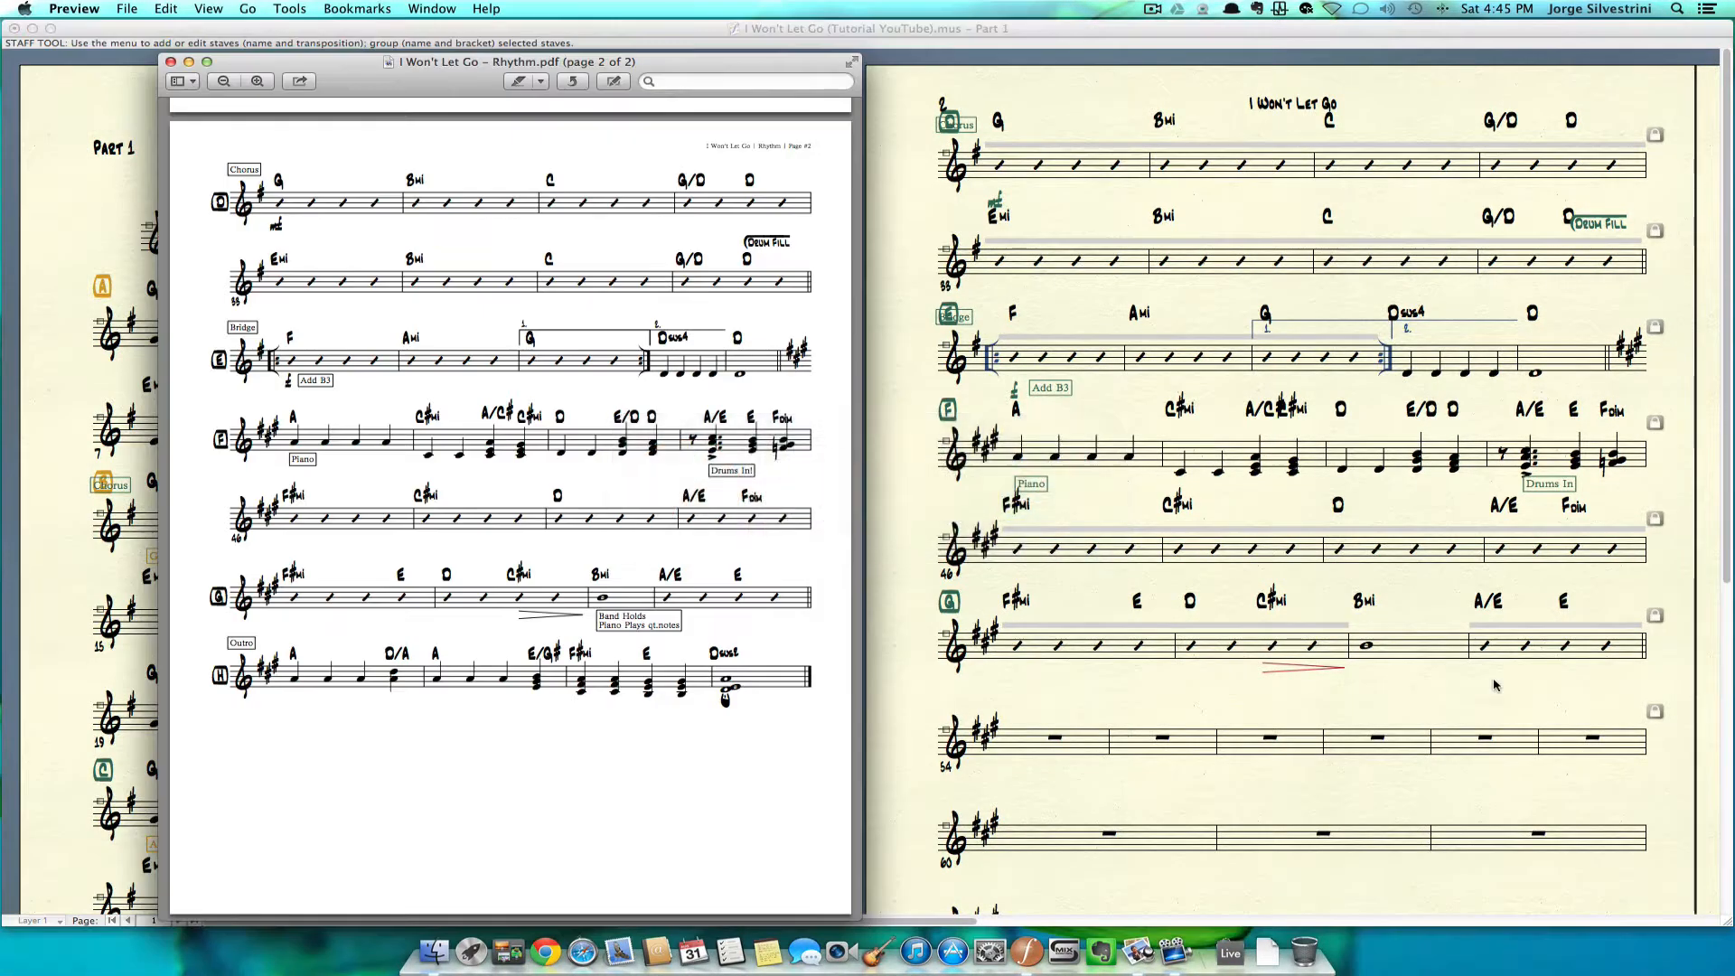
mouse_move(1216, 676)
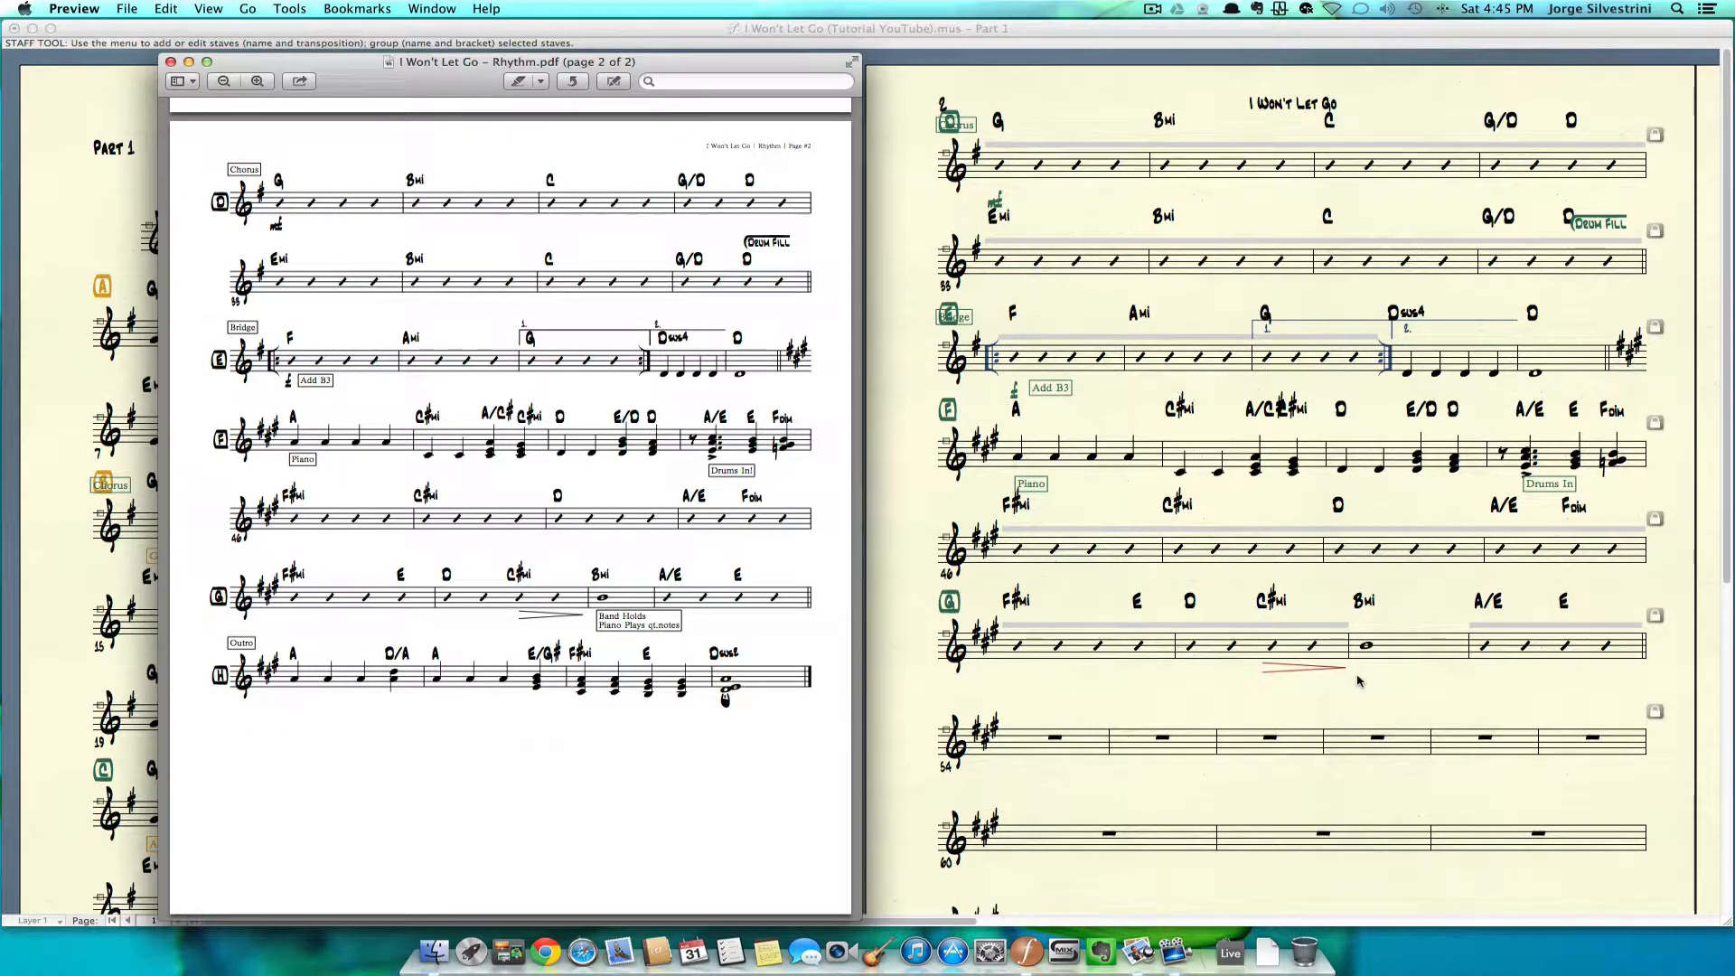
mouse_move(1370, 683)
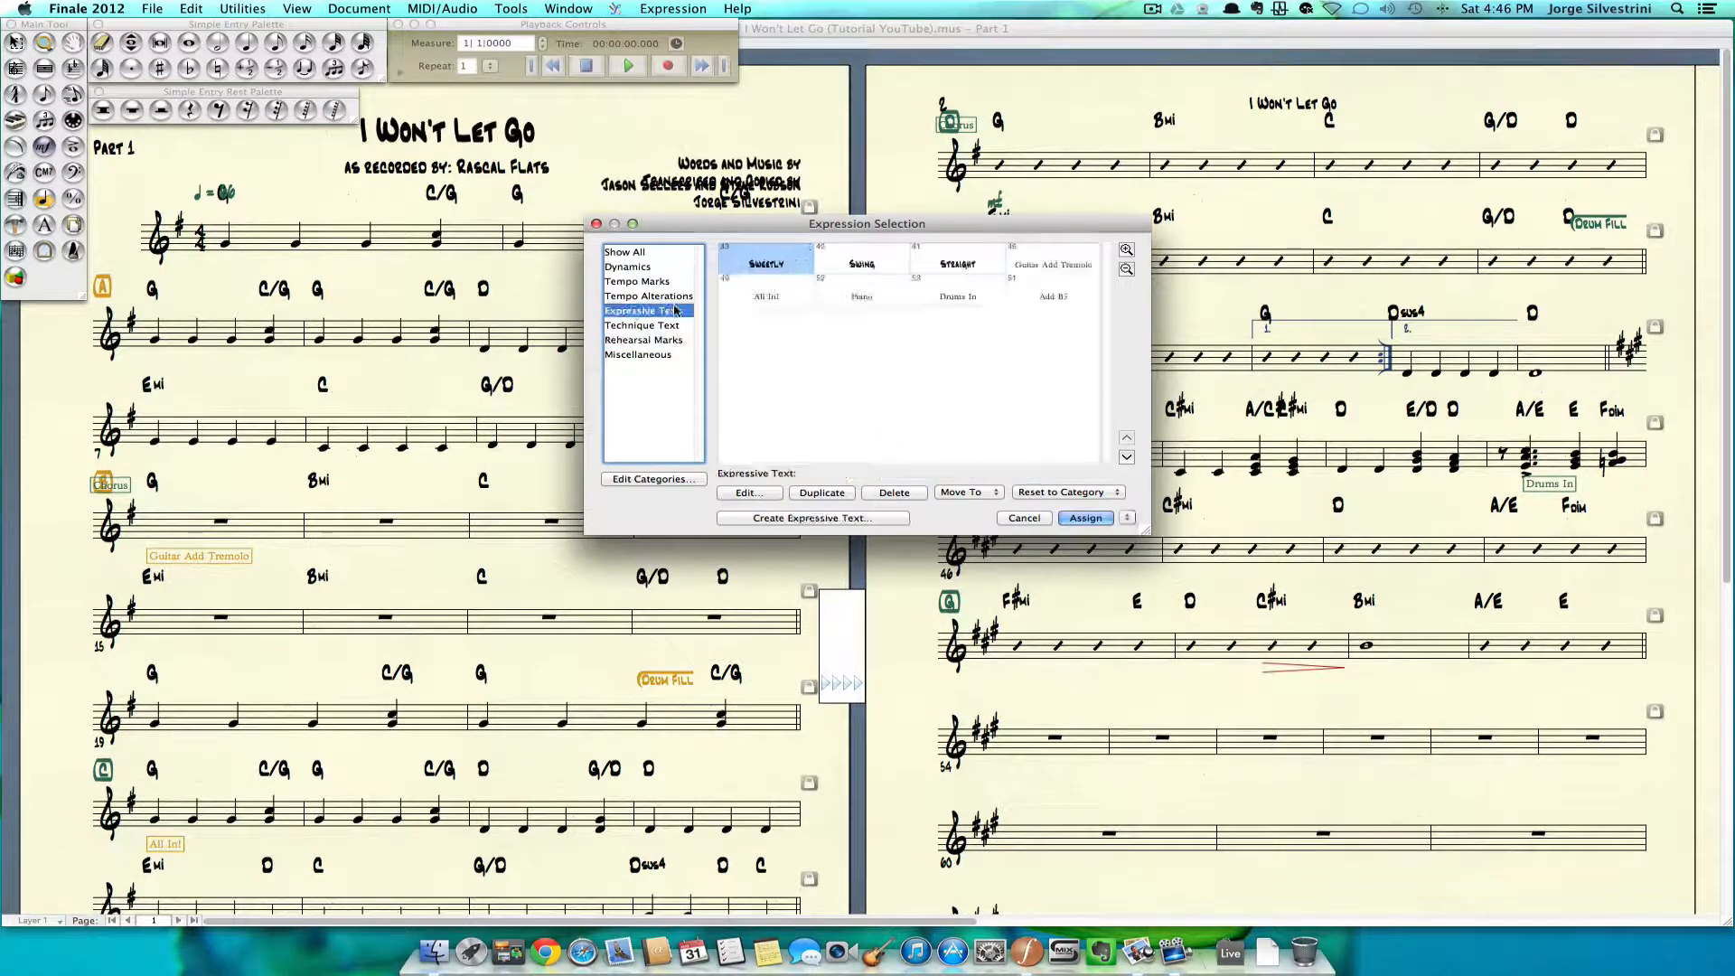
Duplicate the Piano expression and retitle it 'Band holds / Pno. plays qt. notes'.
left_click(958, 294)
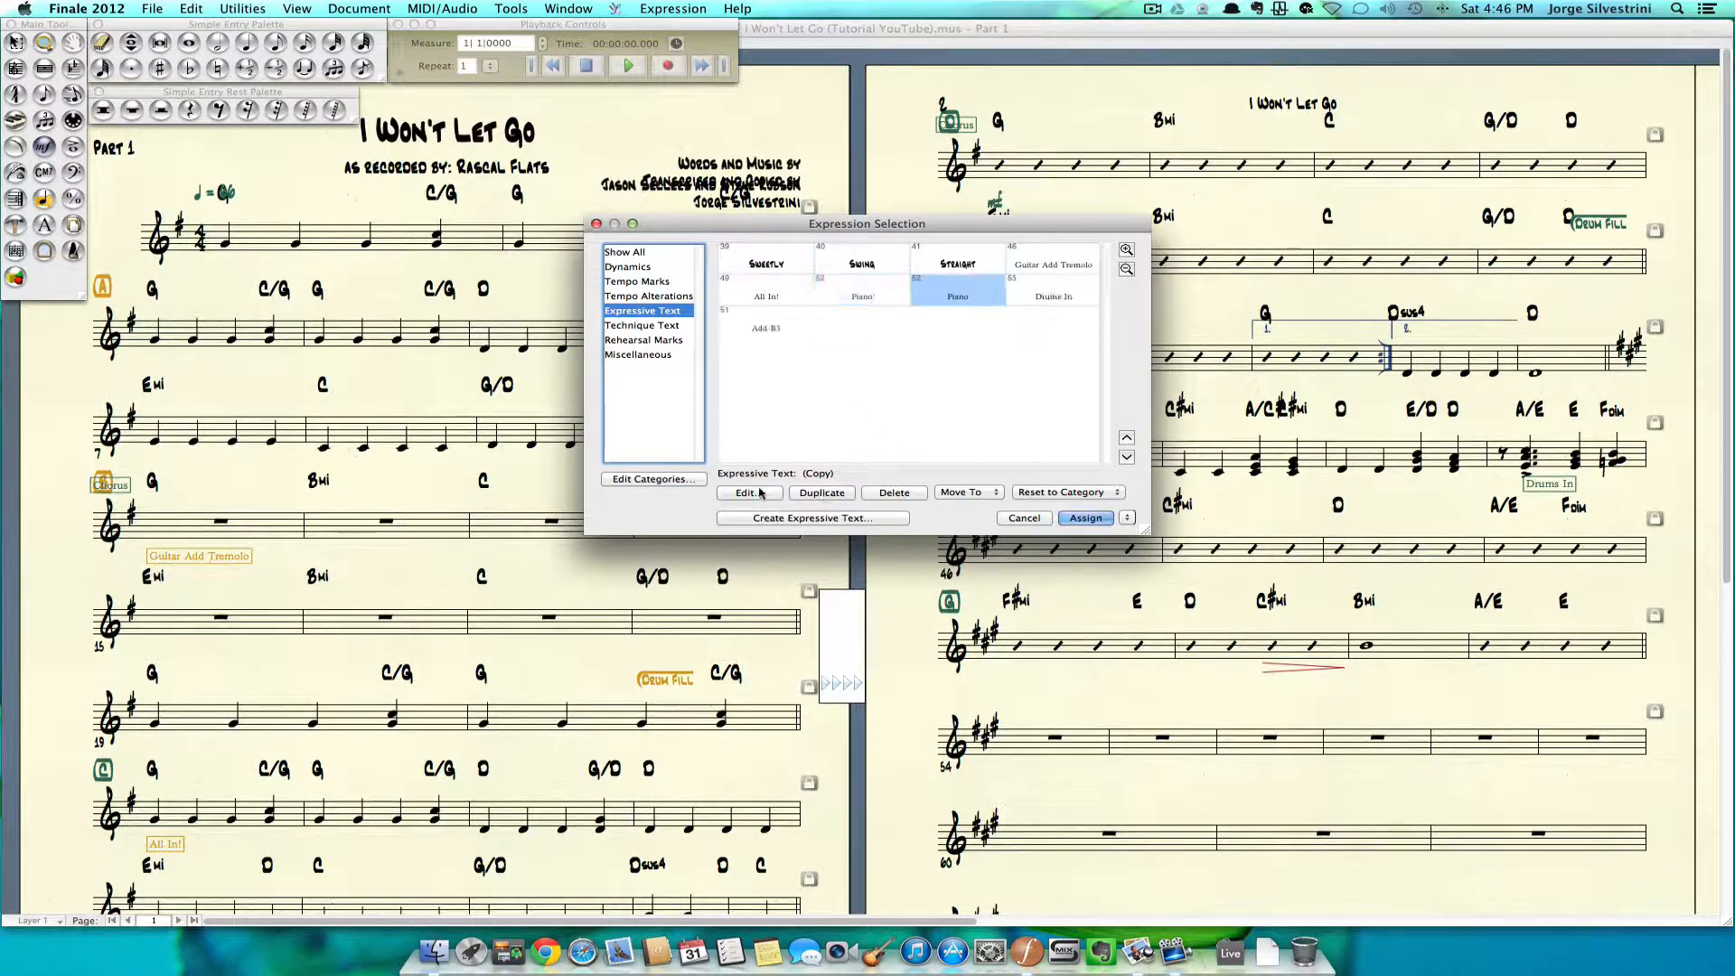
left_click(743, 492)
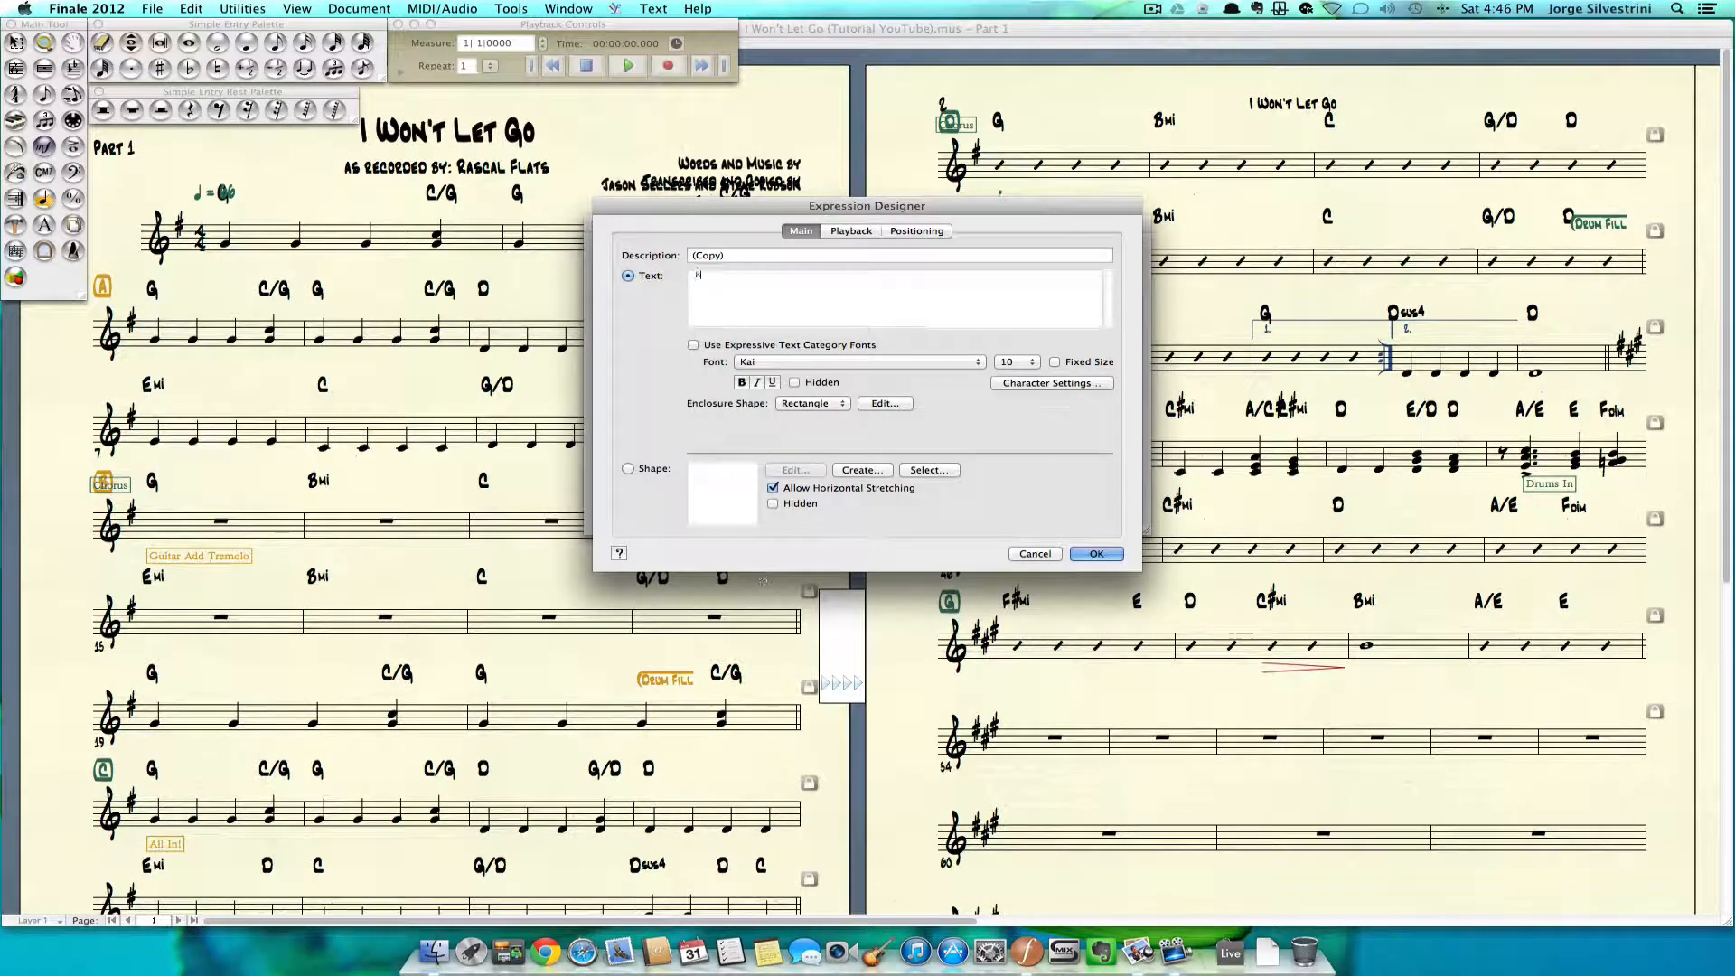
type("Band holds")
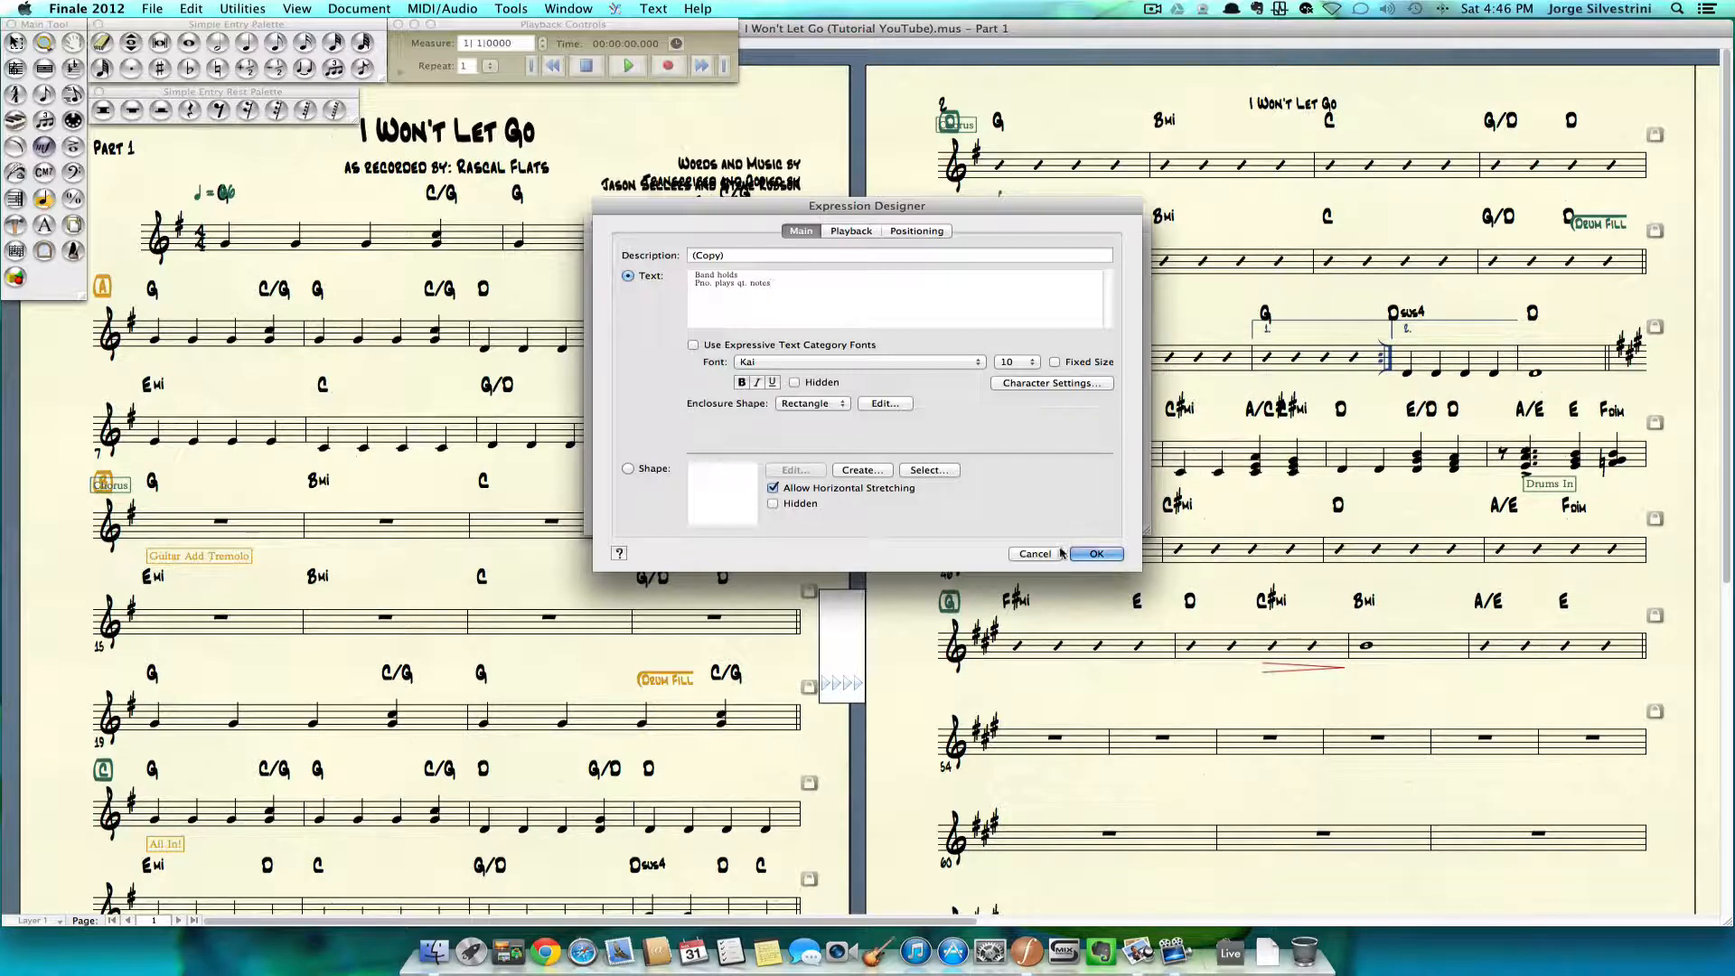
left_click(1096, 553)
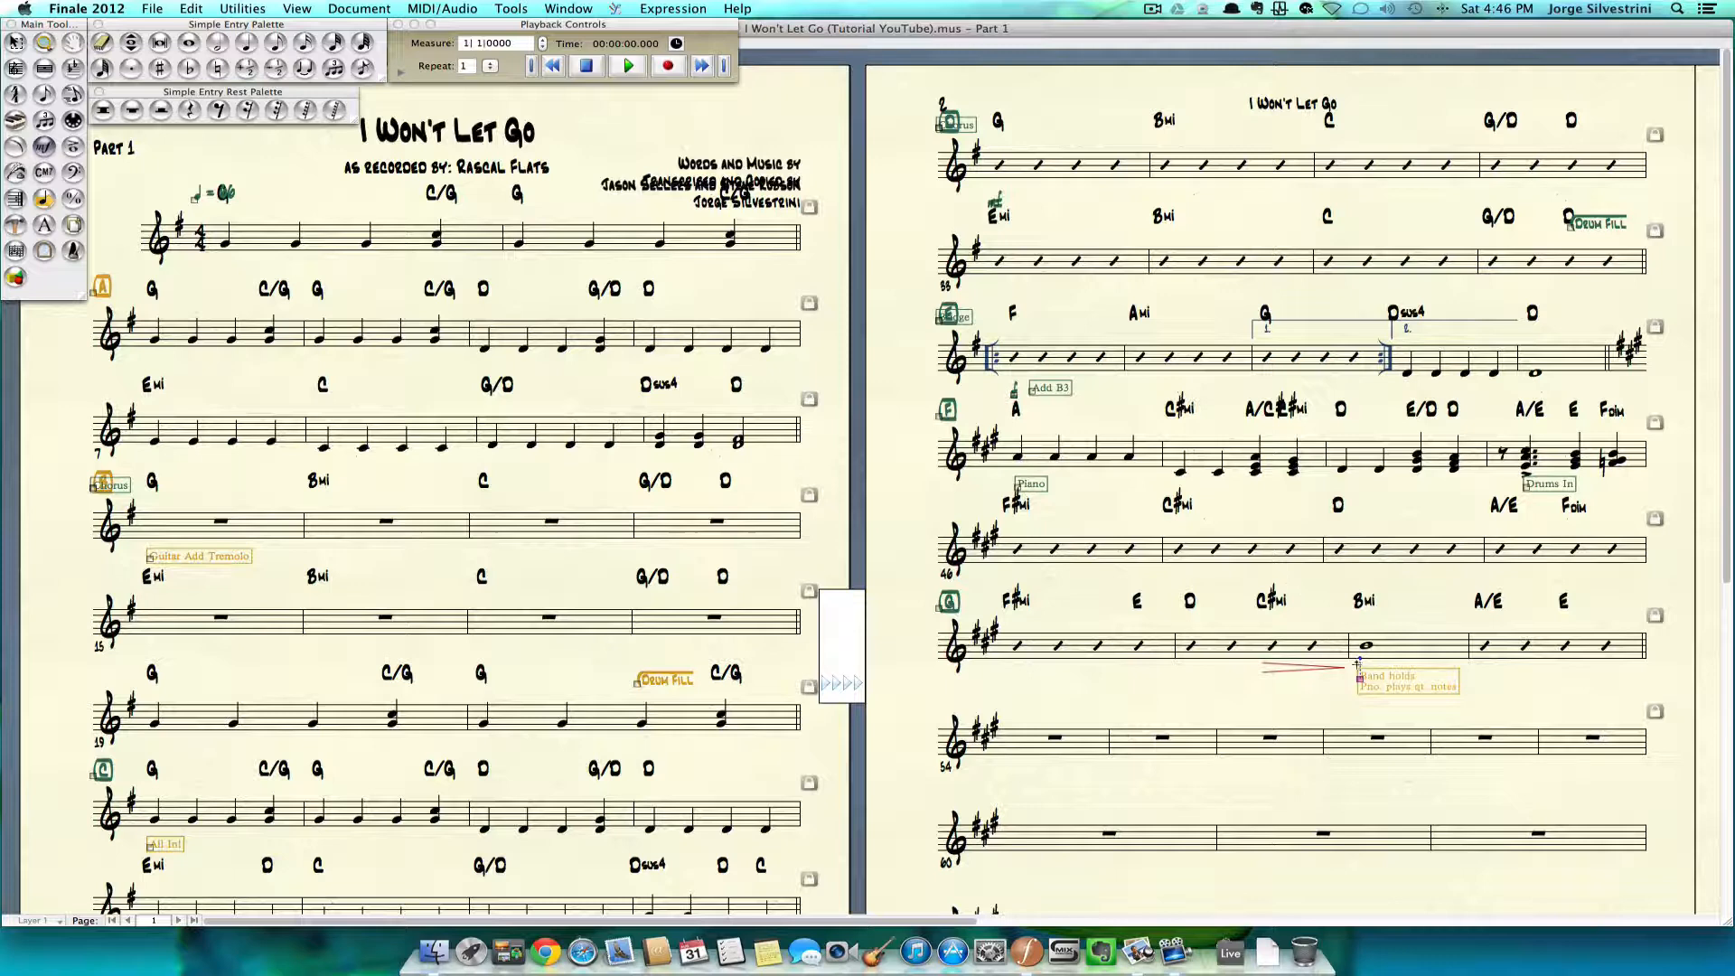
Remove manual adjustments so the Band holds text sits at its default position.
right_click(1359, 683)
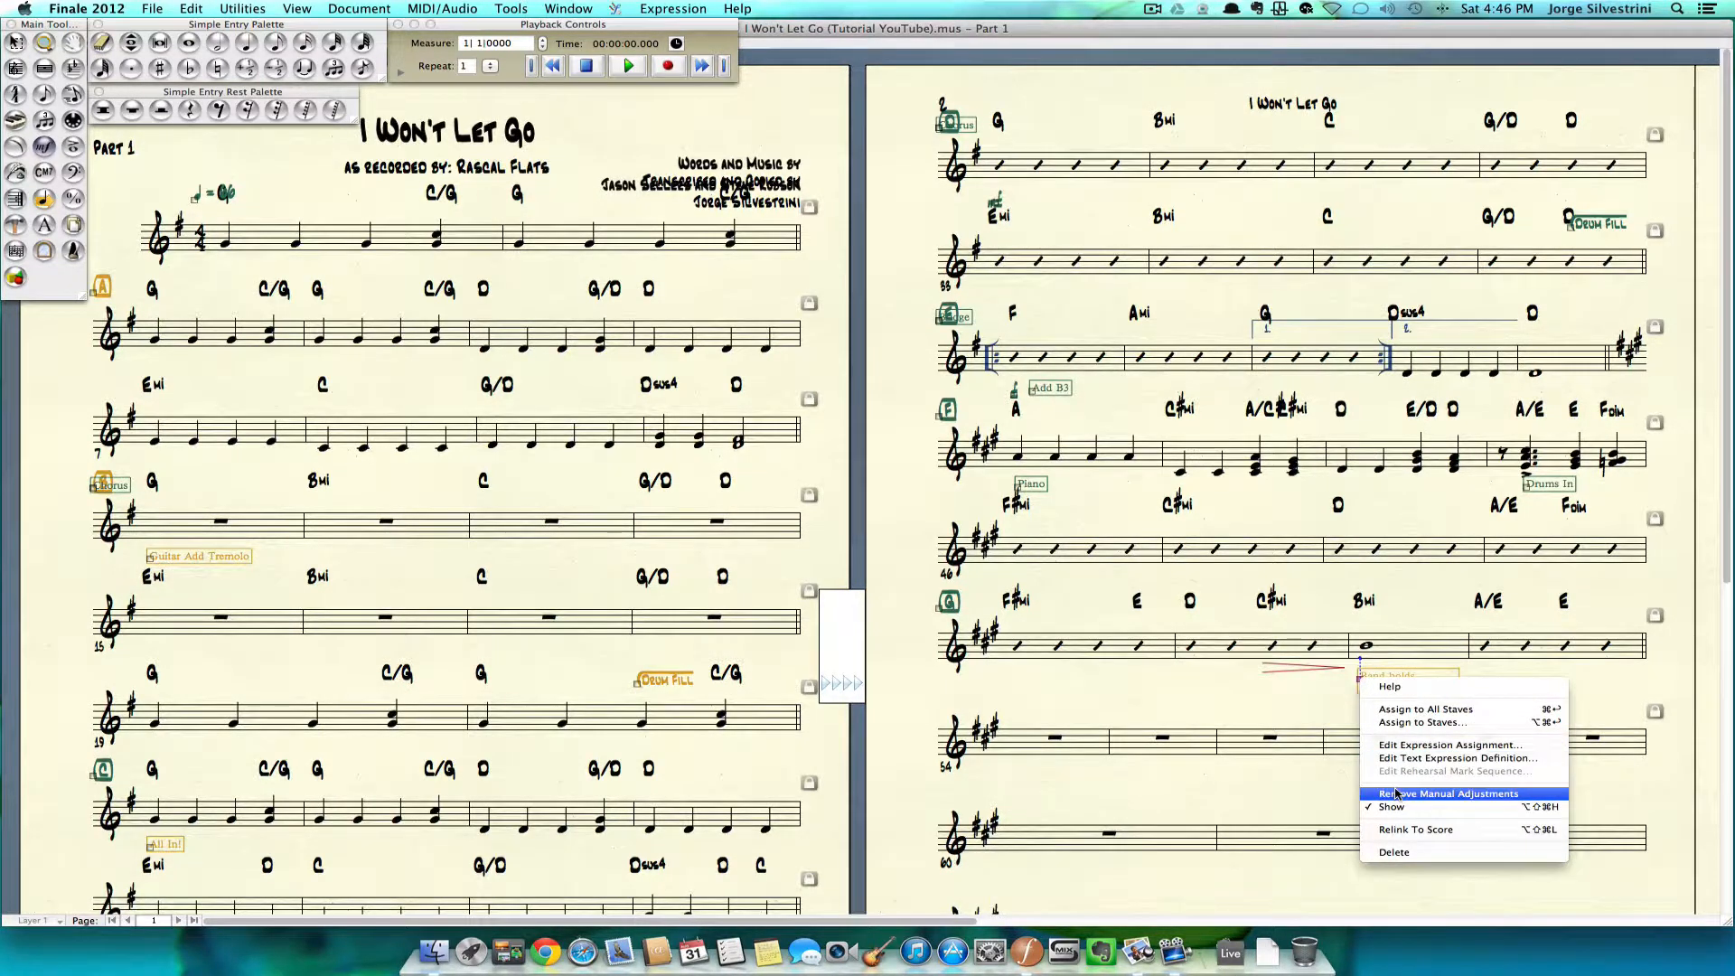
left_click(1449, 793)
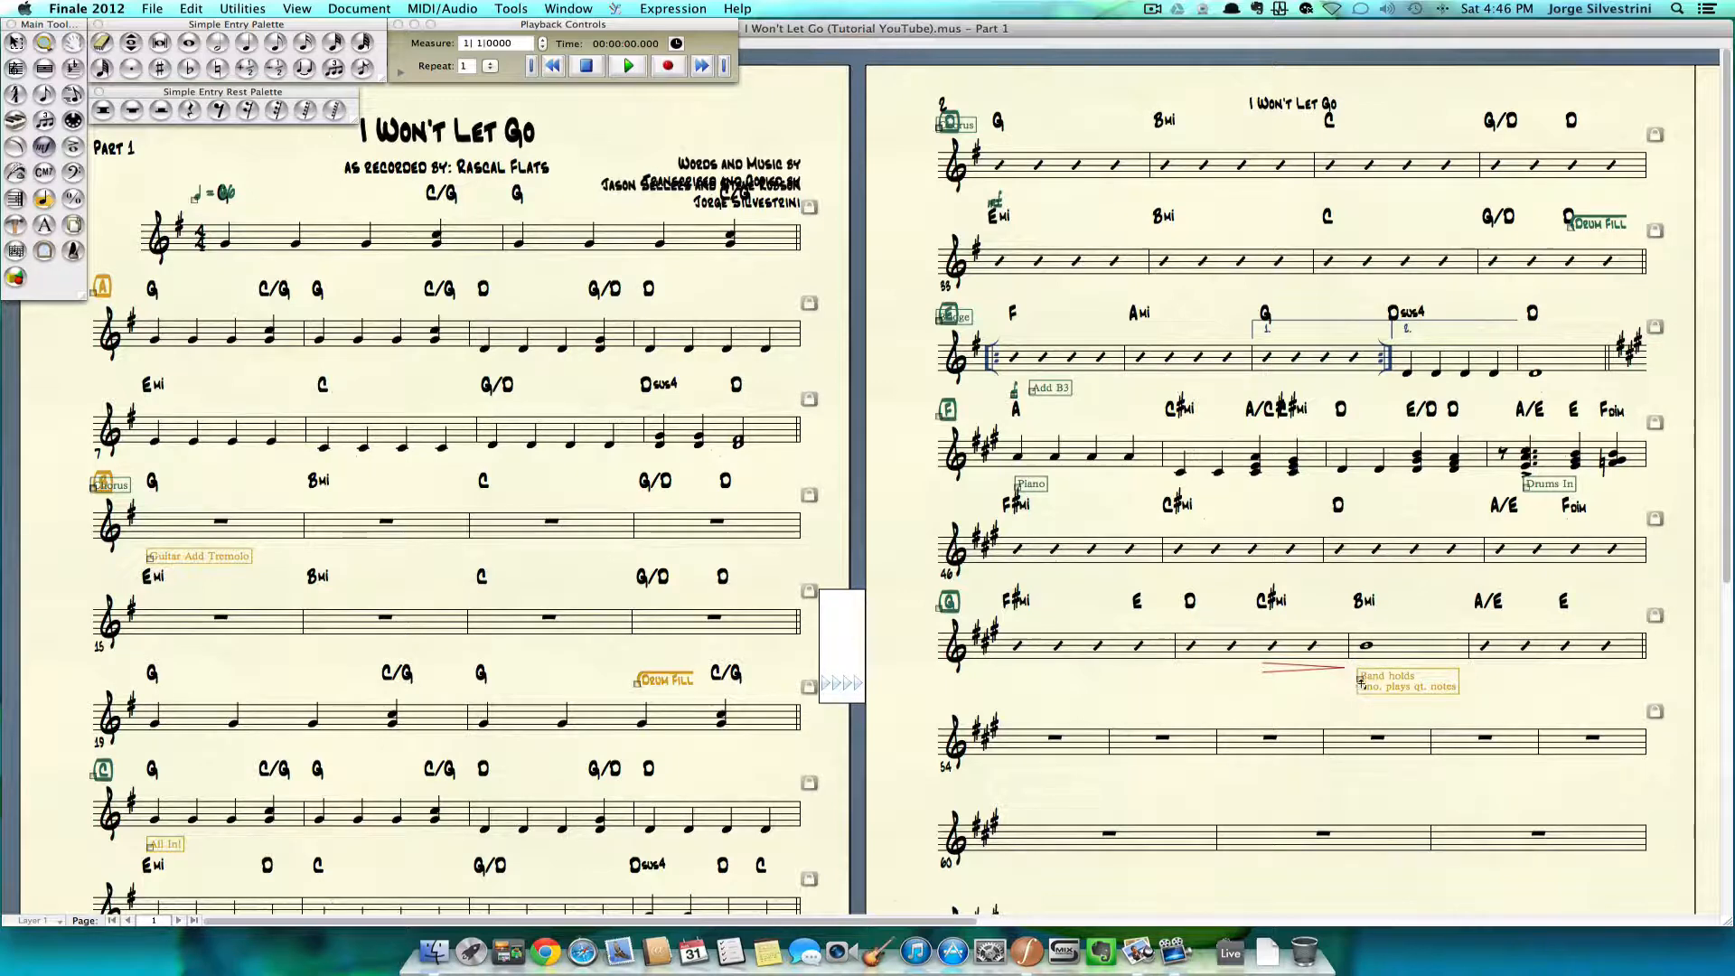
right_click(1406, 680)
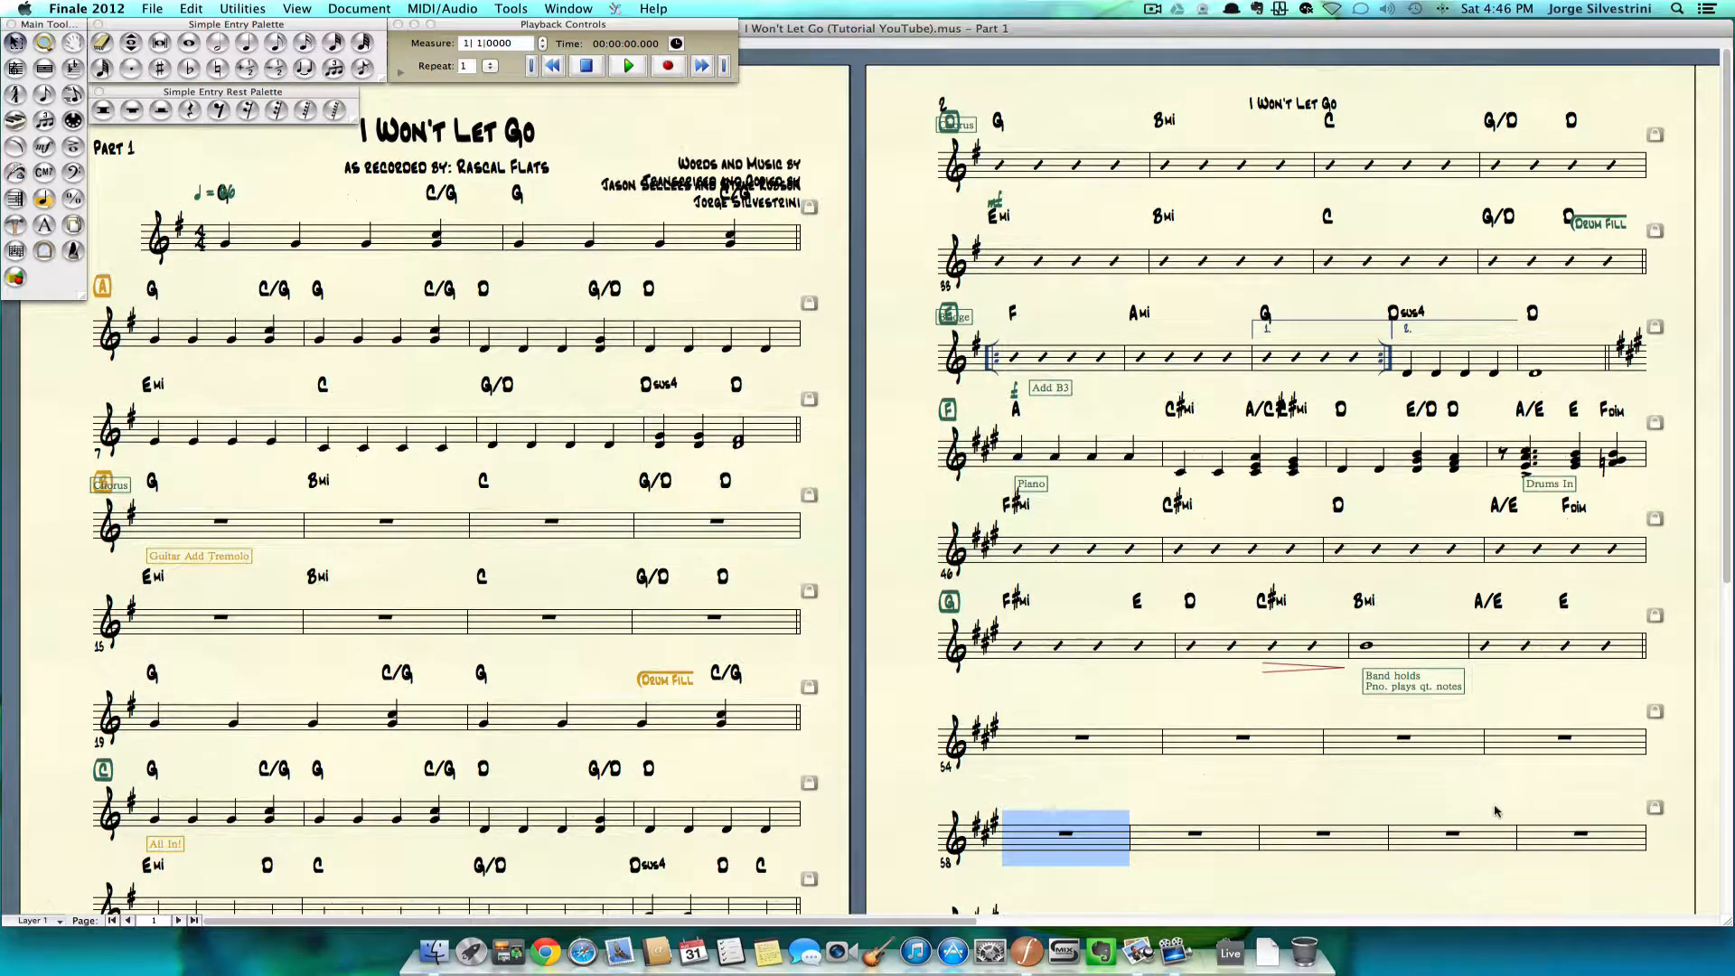
mouse_move(1045, 750)
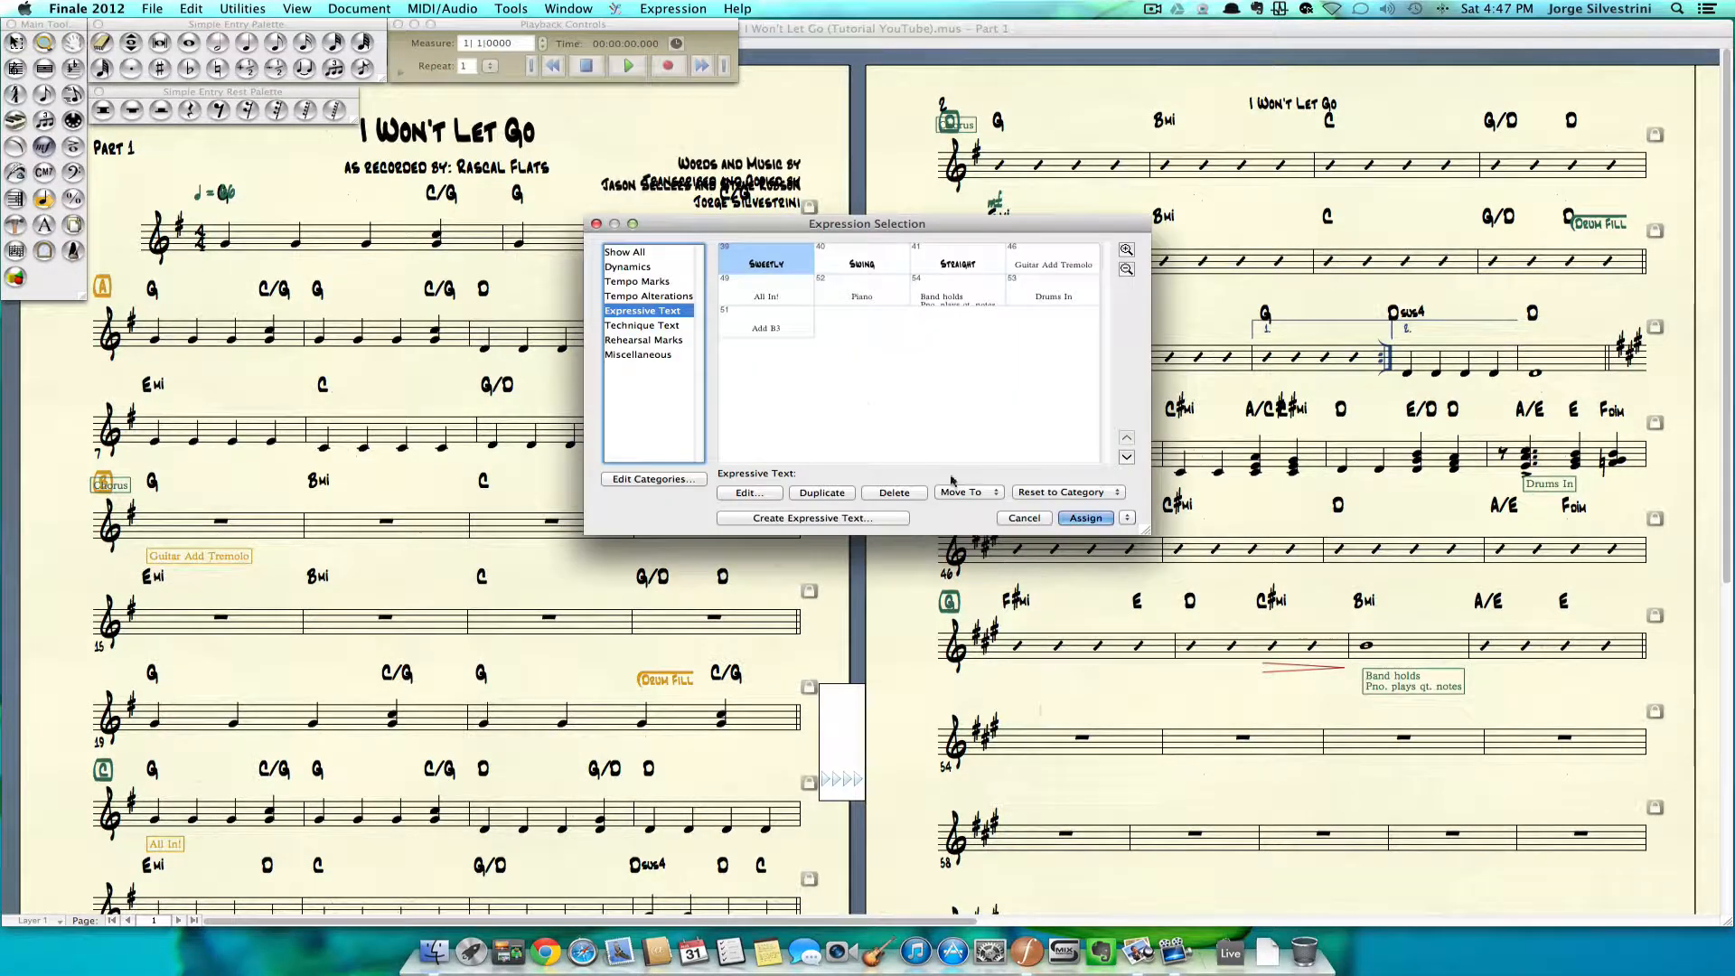
Assign rehearsal letter H to the first bar after section G.
left_click(1083, 518)
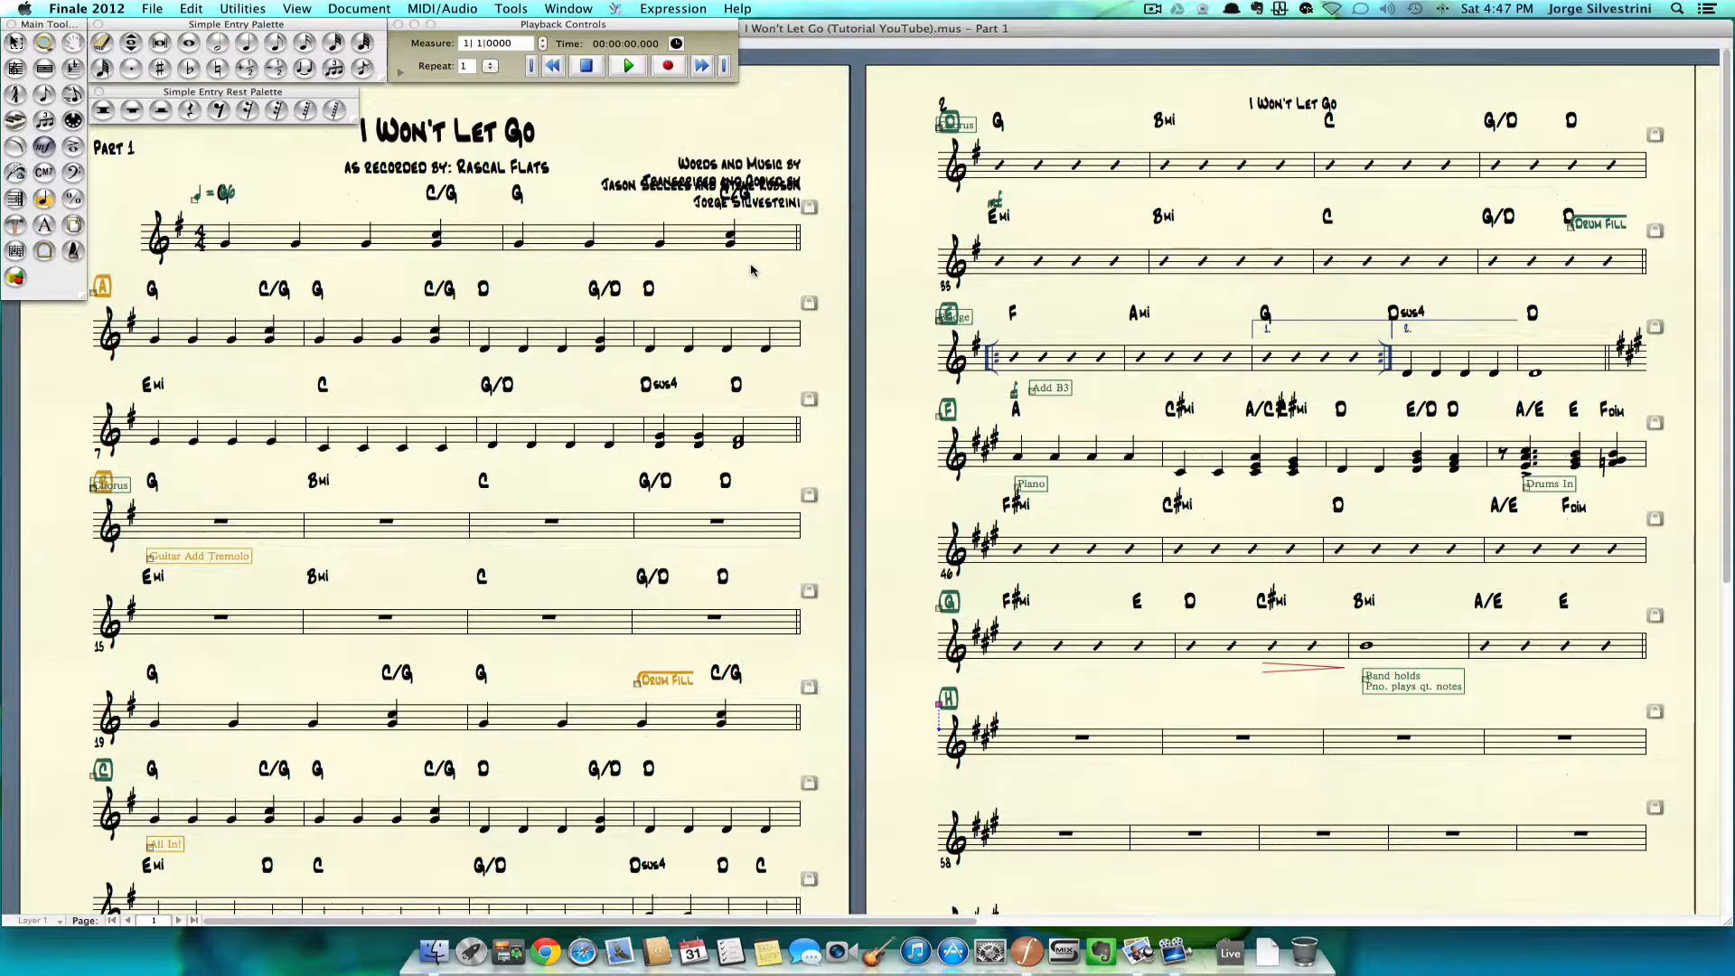
key("cmd+tab")
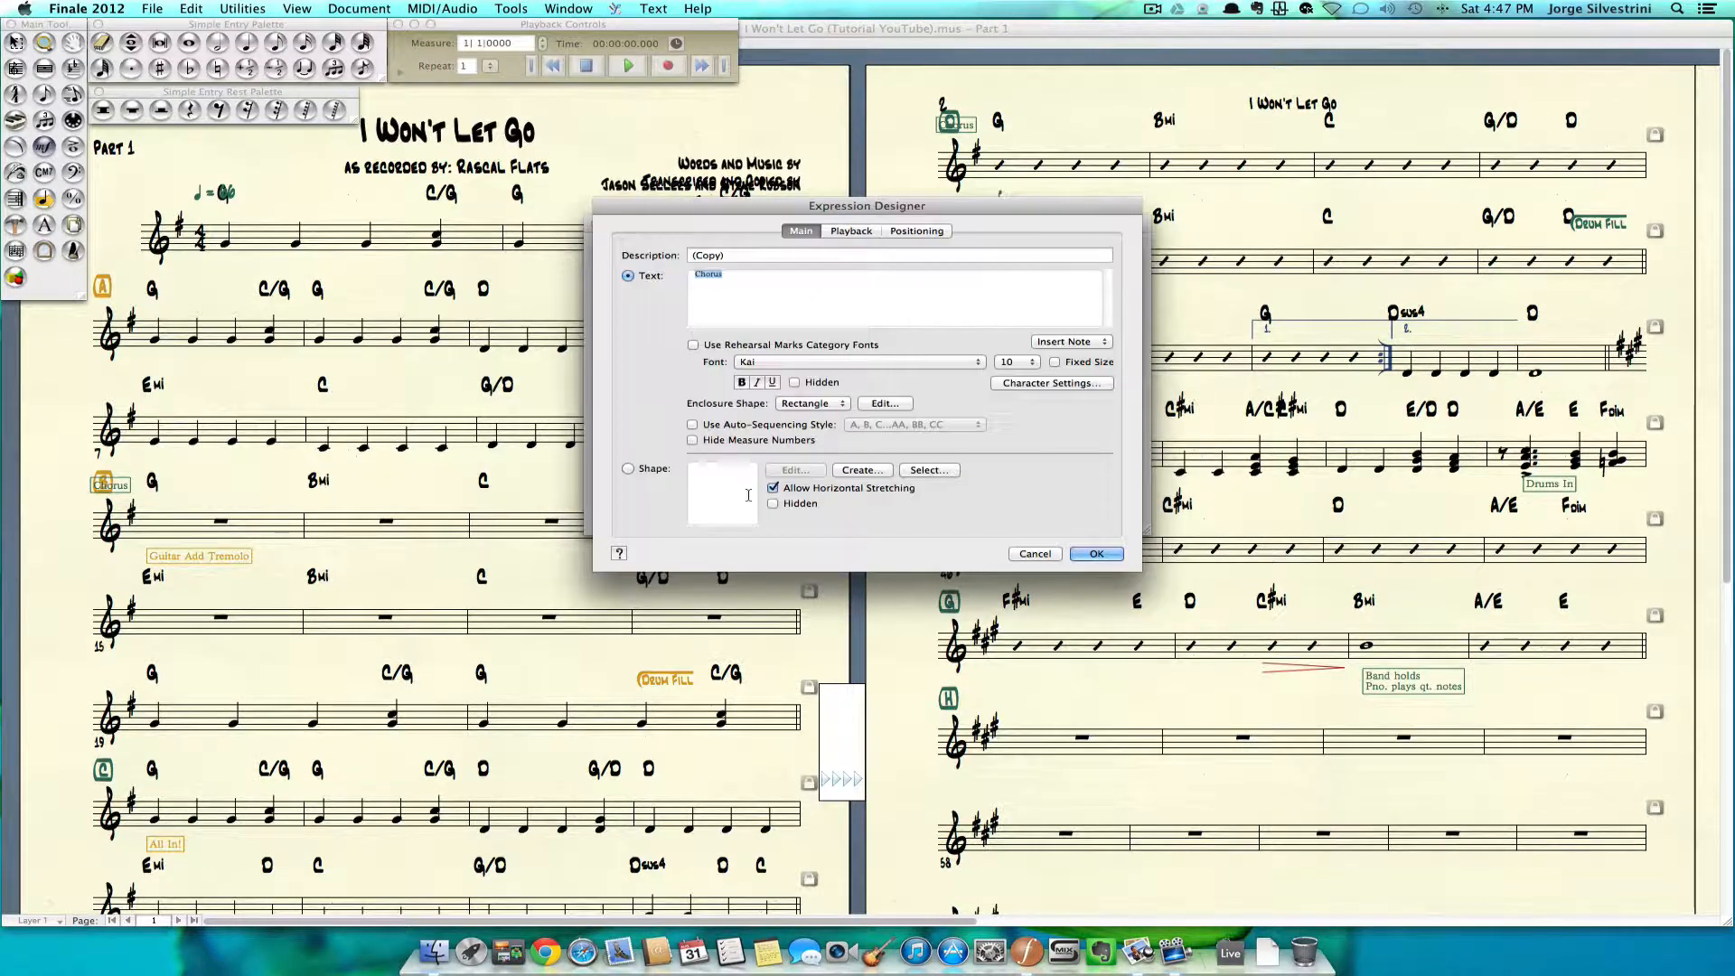
type("G")
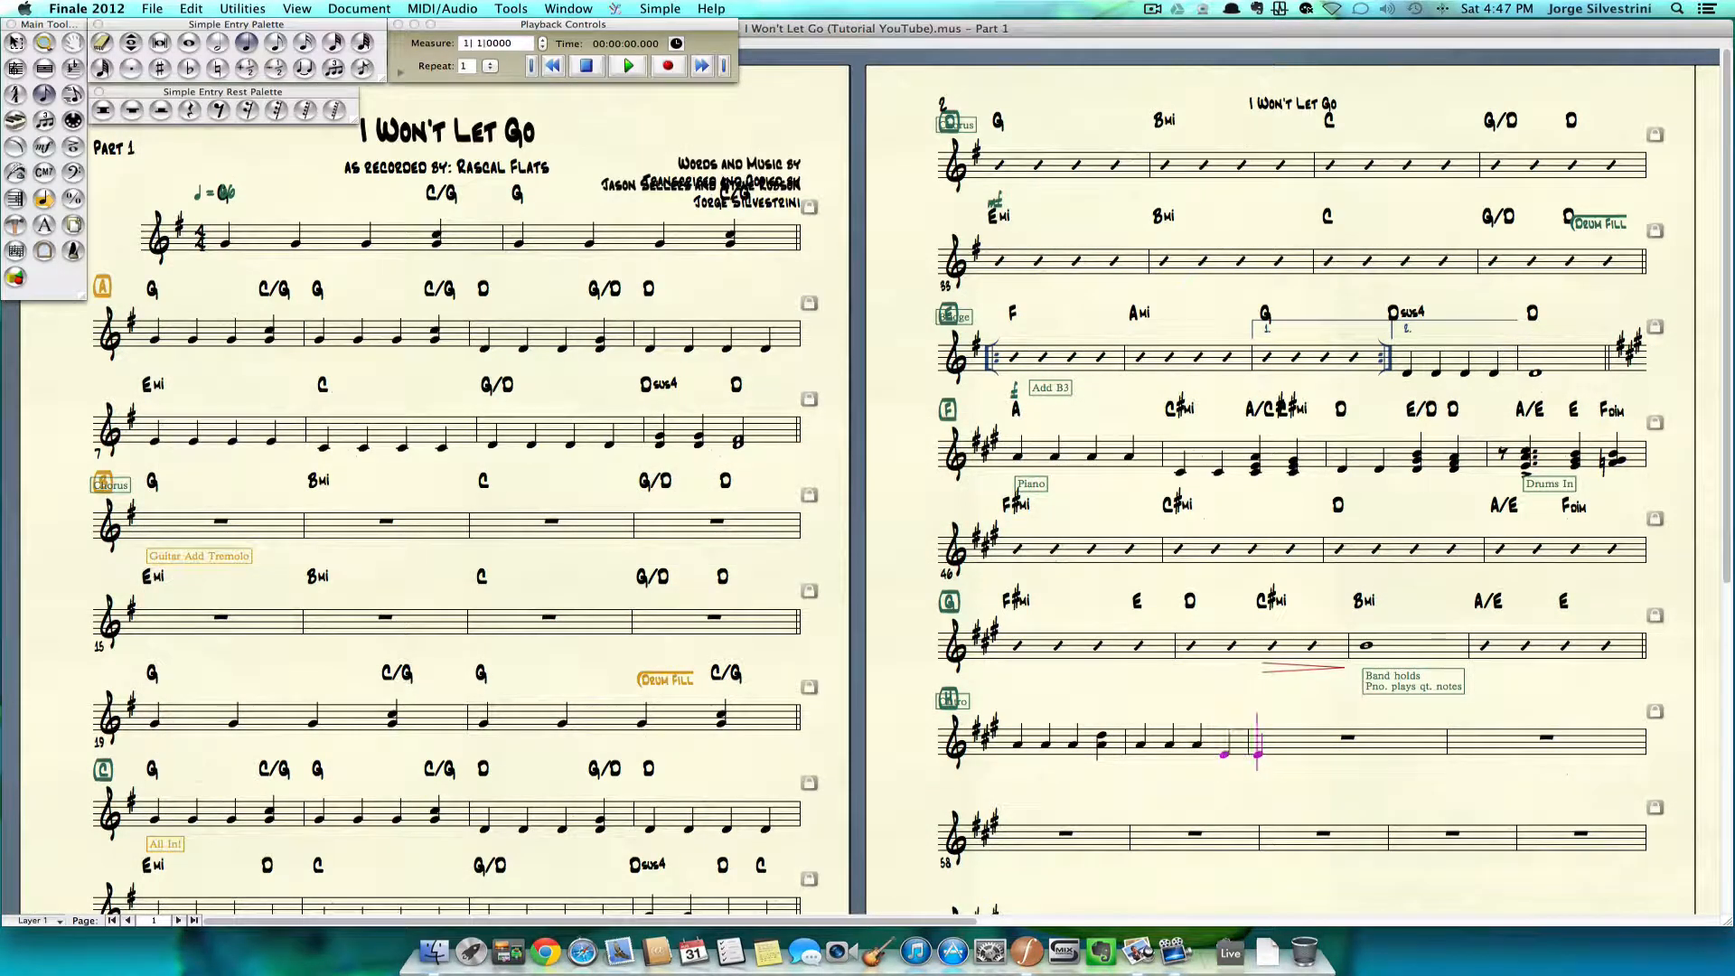
Enter the outro quarter notes and stacked chords across section H's four bars.
key("cmd+tab")
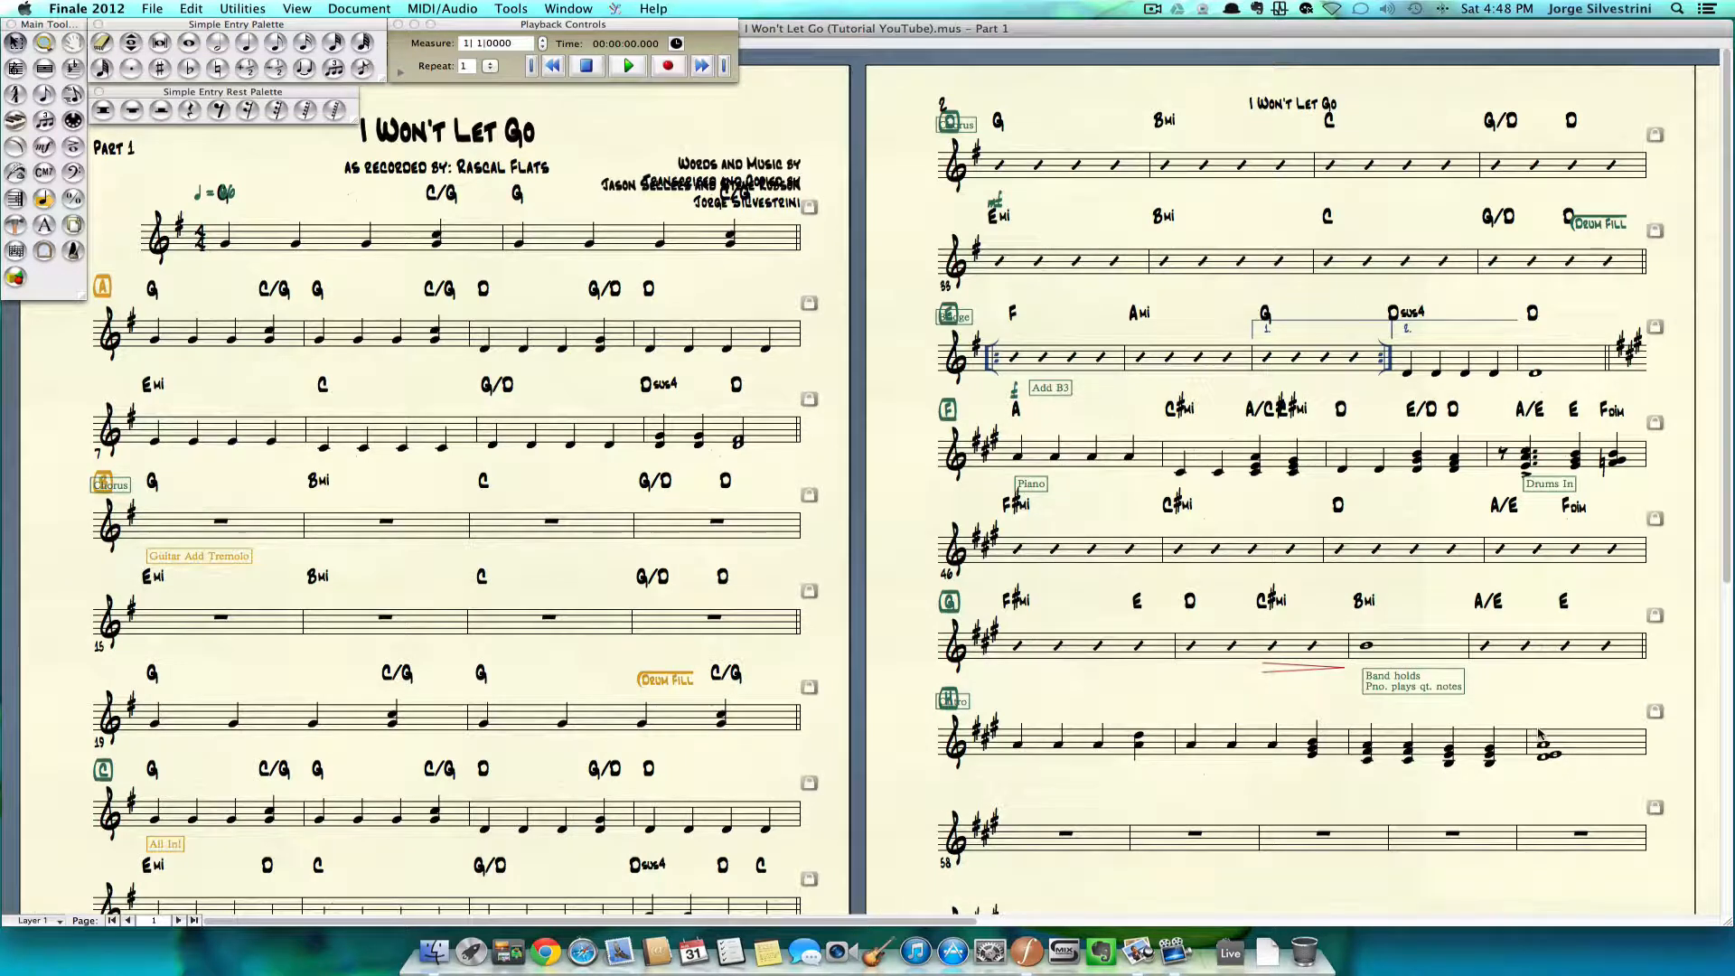
mouse_move(1549, 721)
type("A D/A A E/G# F#mi E")
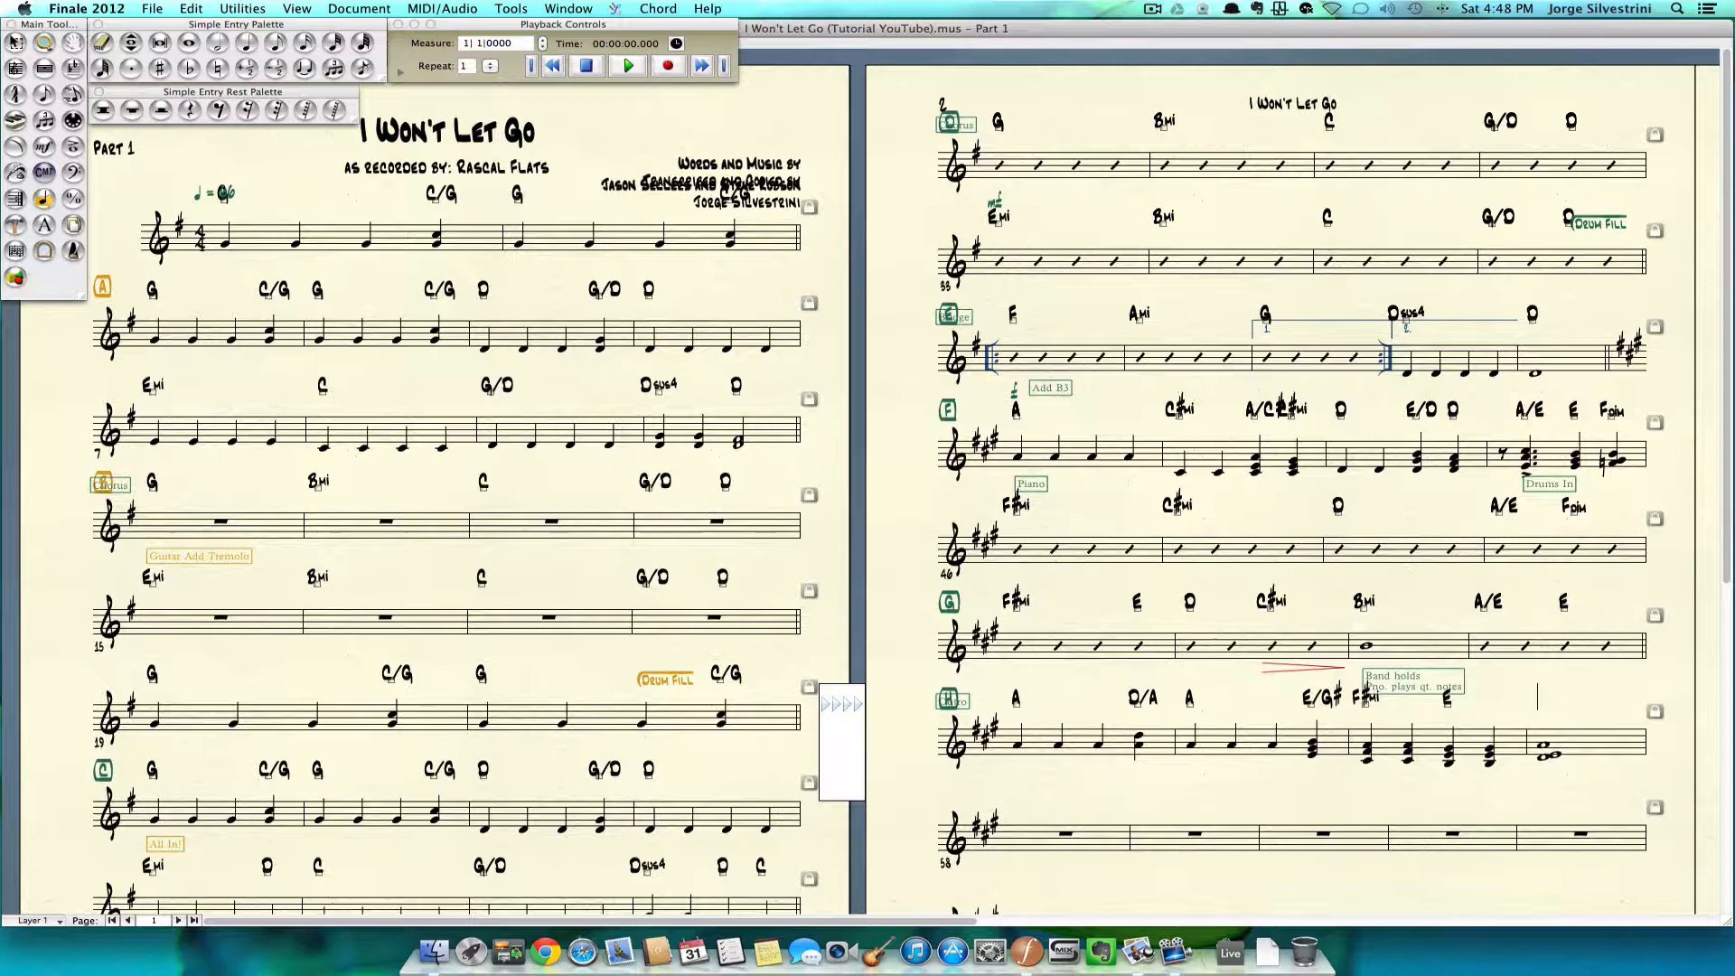
Type chord symbols through Dsus over section H and add a fermata to the last chord.
type("D:D")
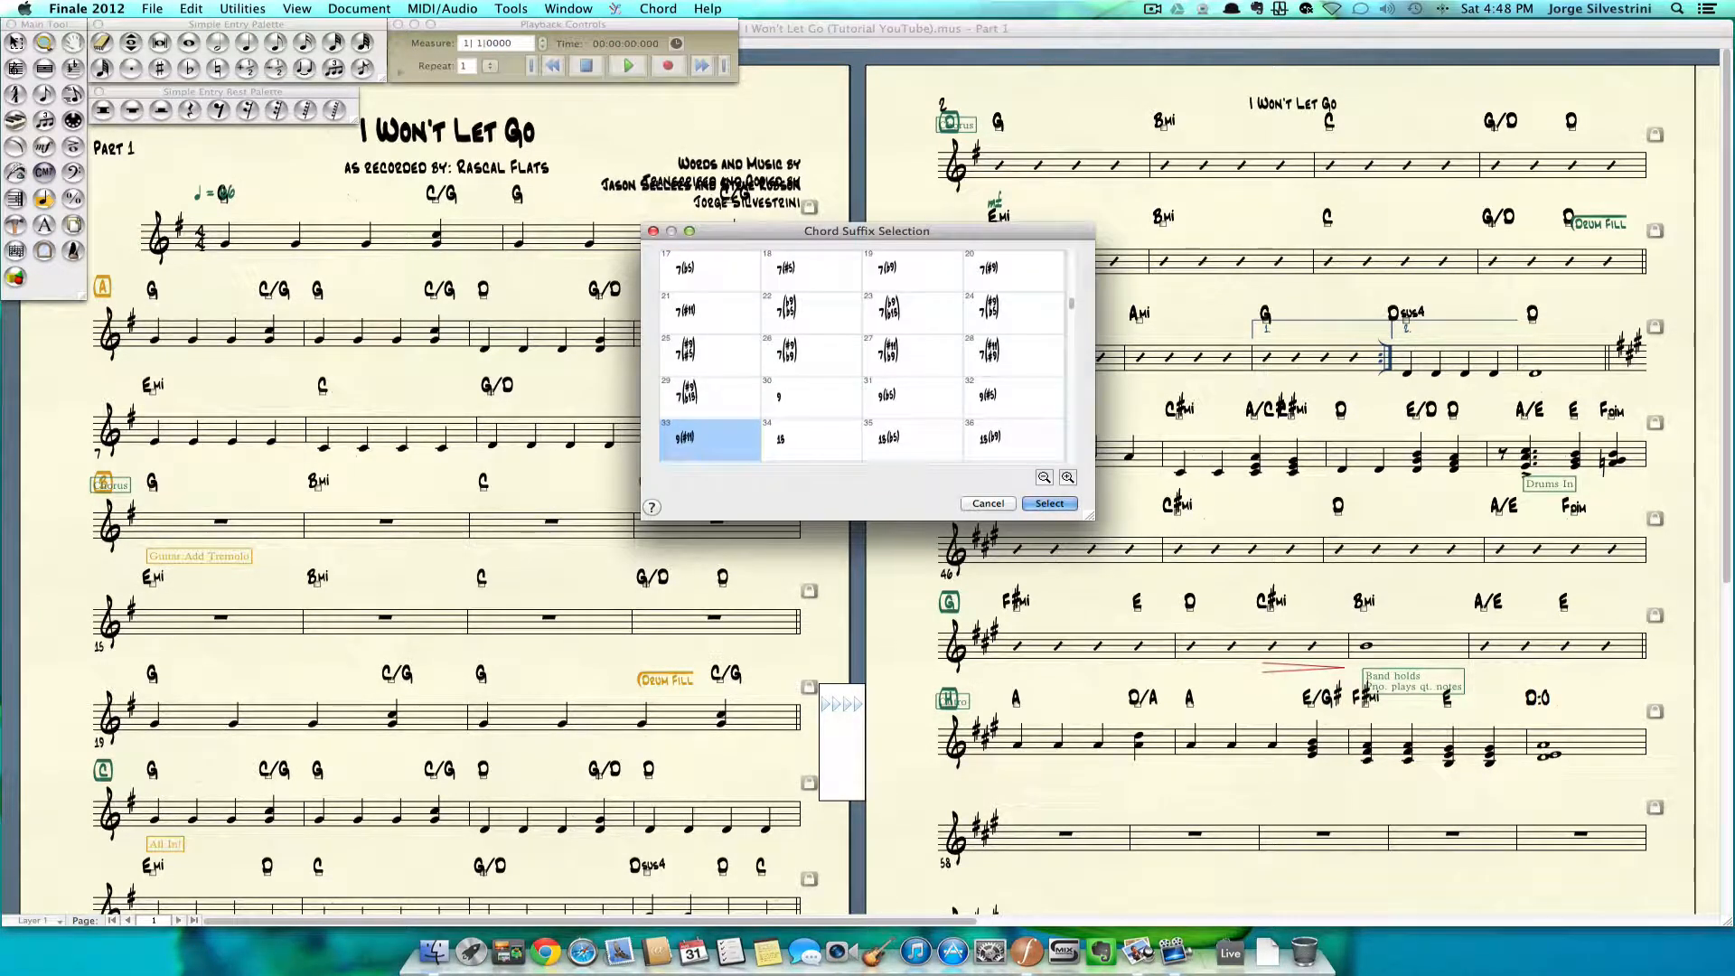
scroll("down", 3)
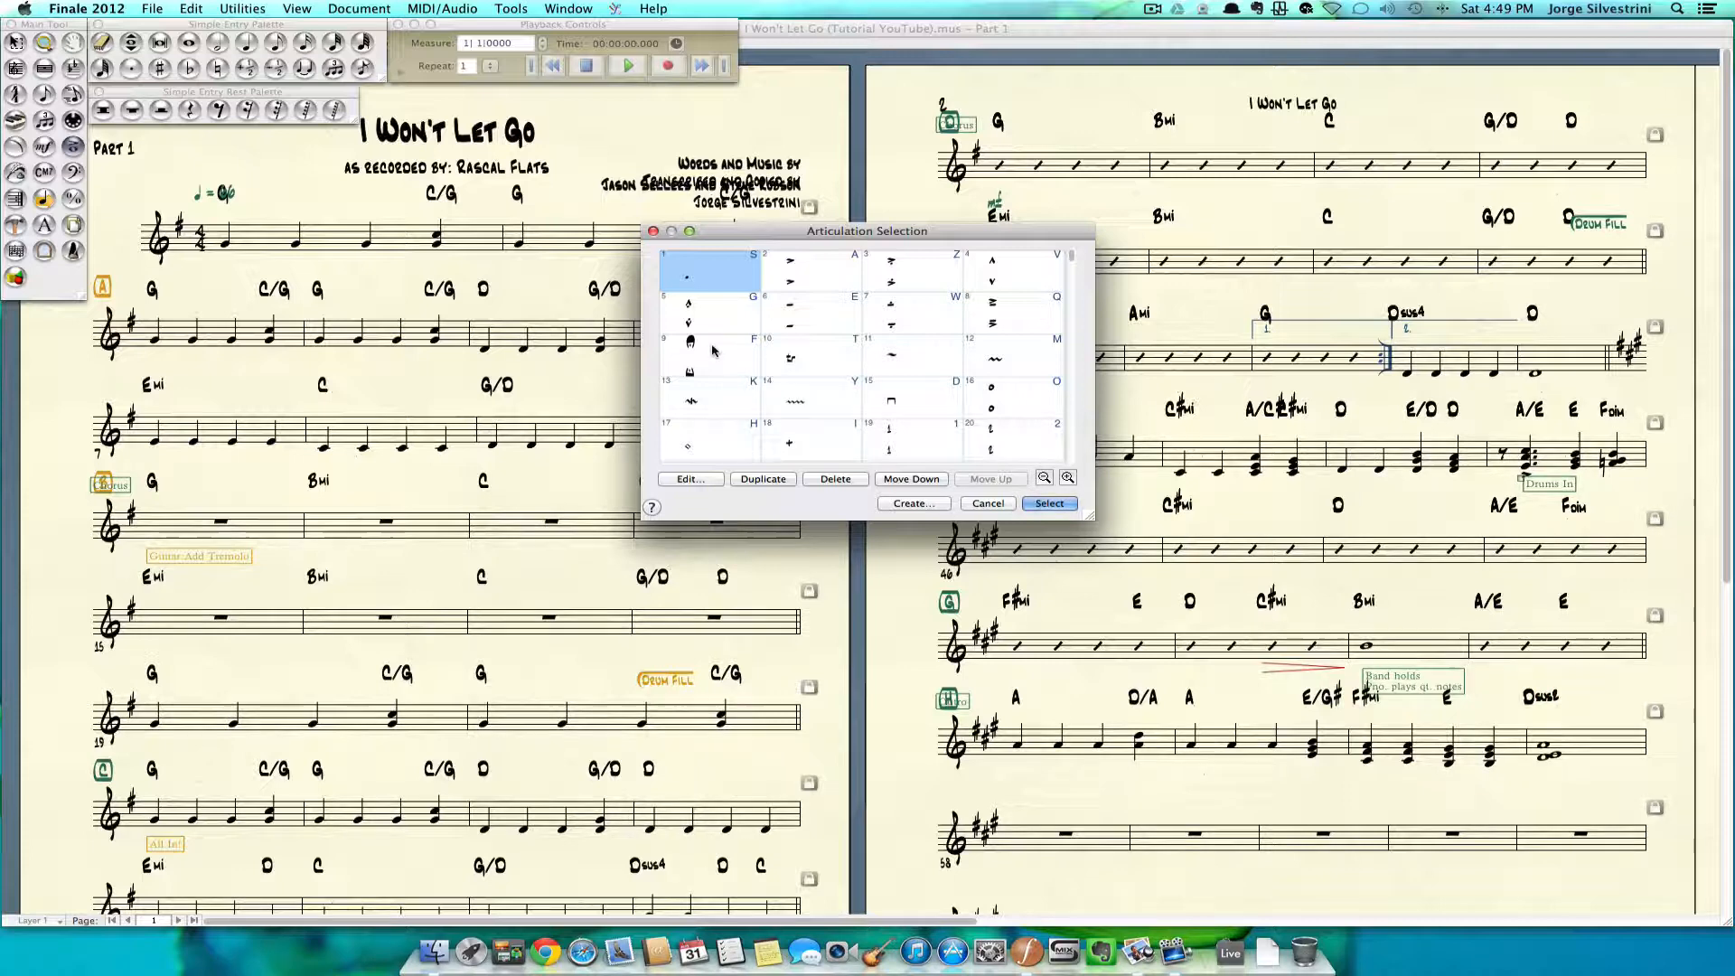
left_click(692, 341)
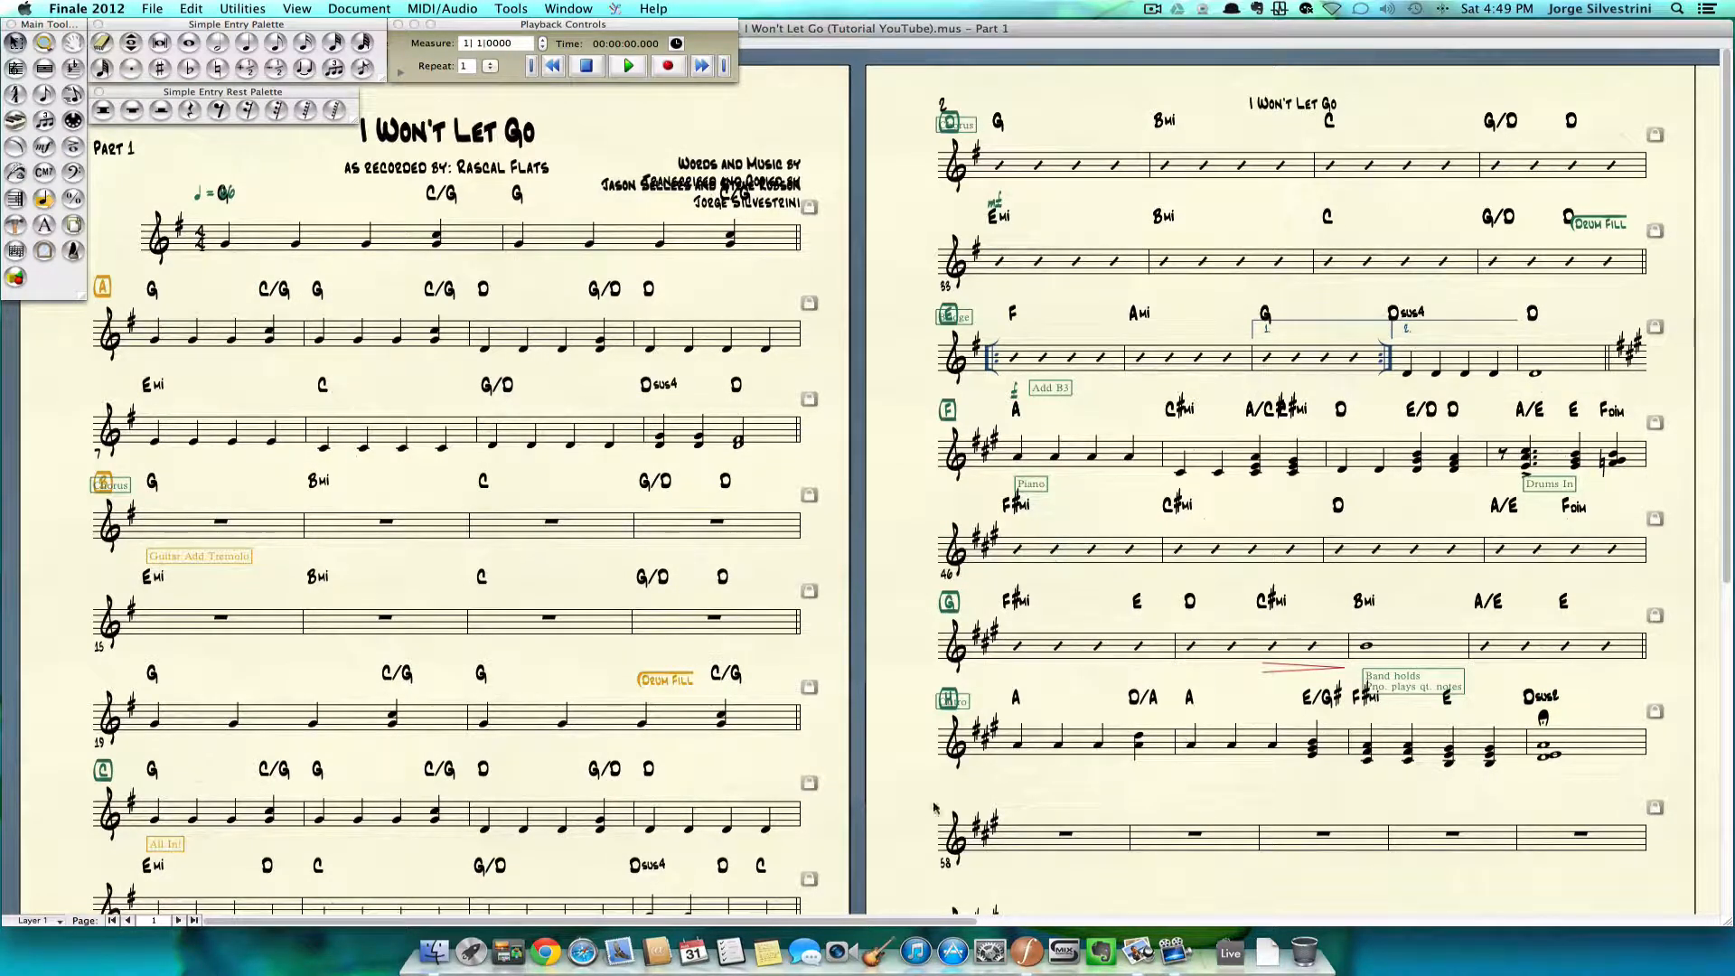
left_click(1063, 833)
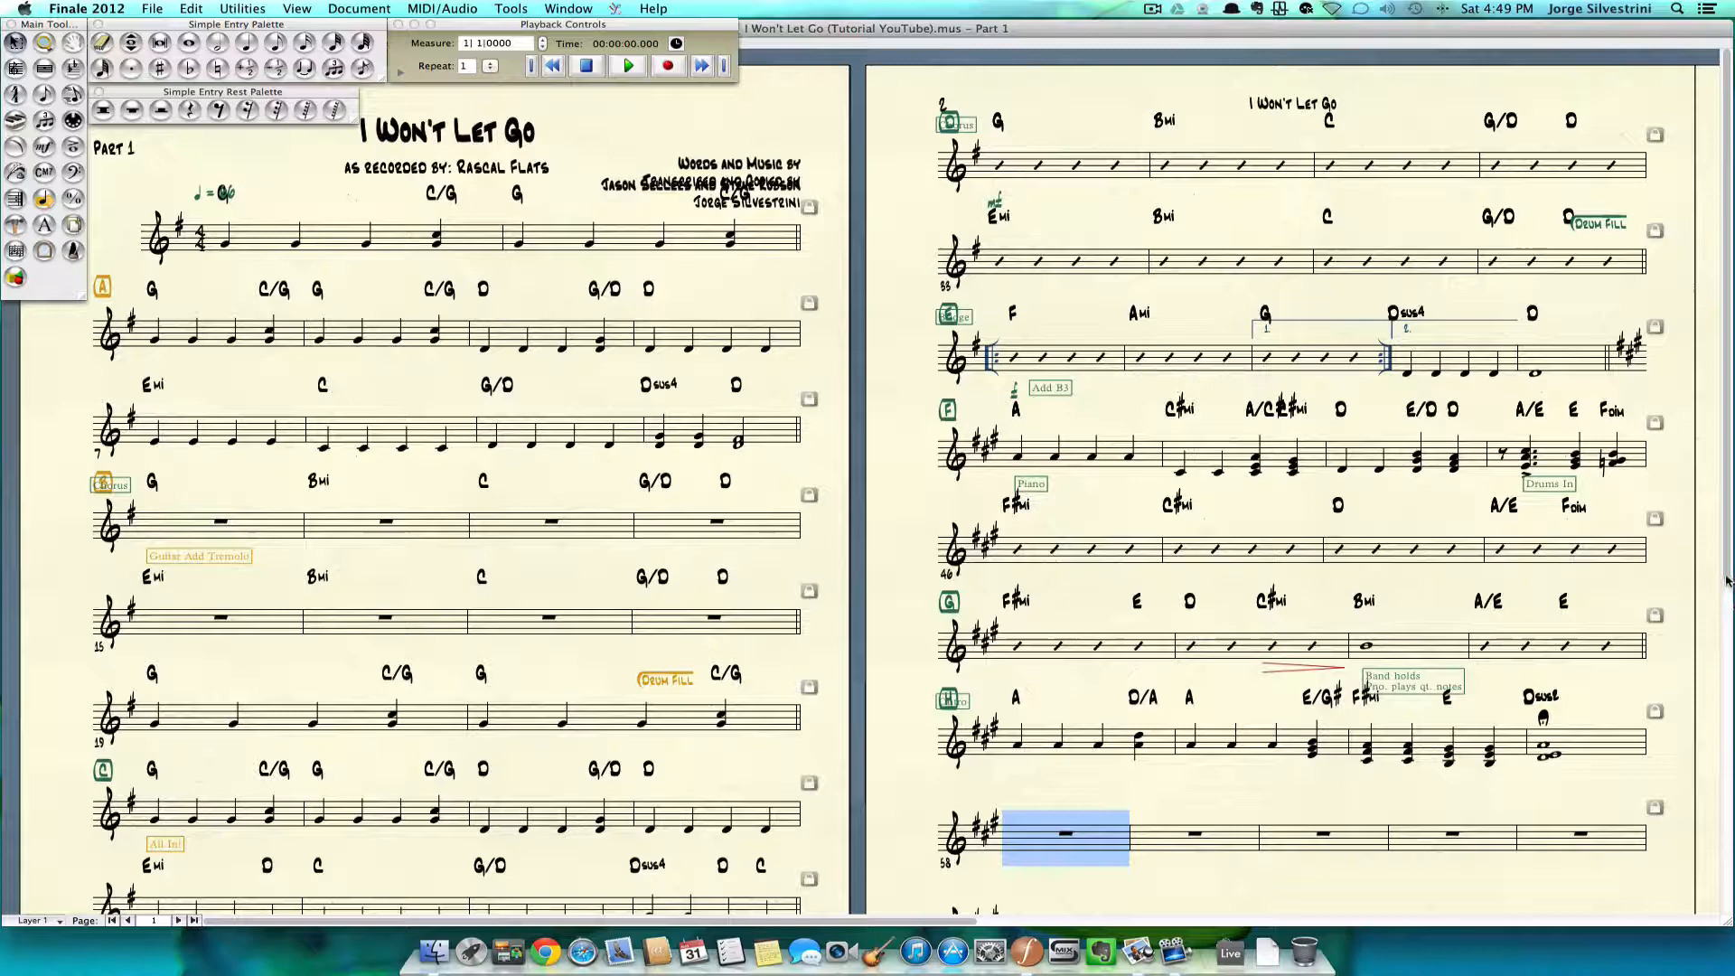
Delete the empty measure stack after section H so the chart ends there.
scroll("down", 3)
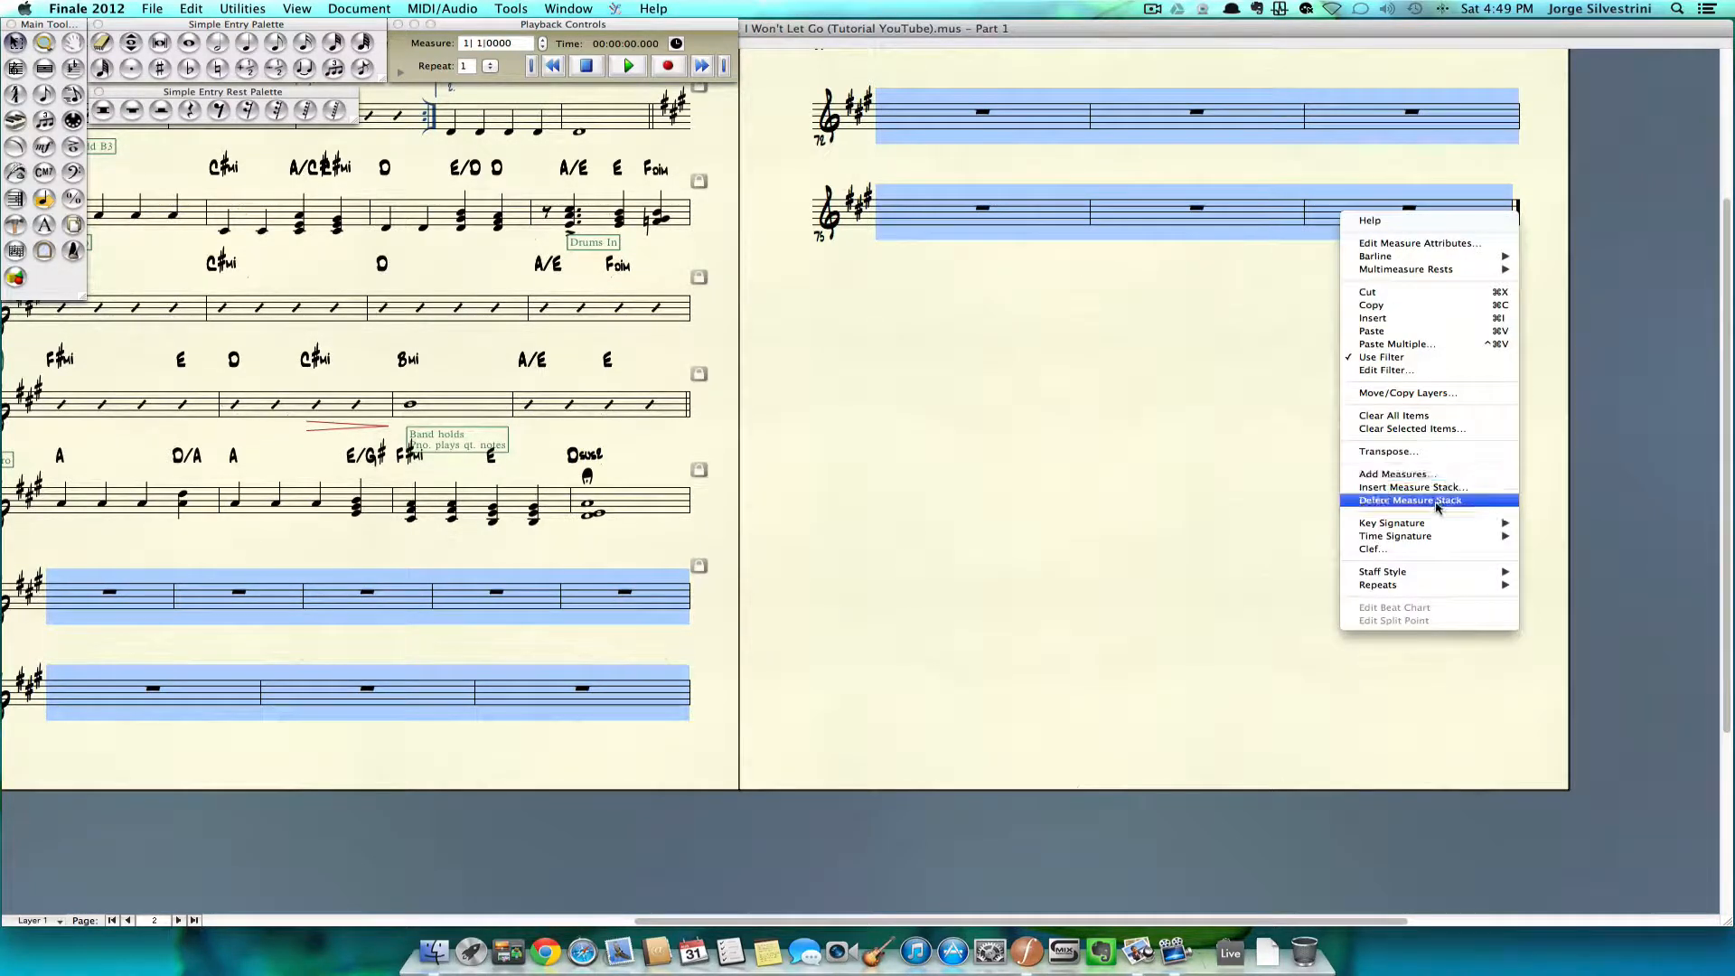
left_click(1410, 499)
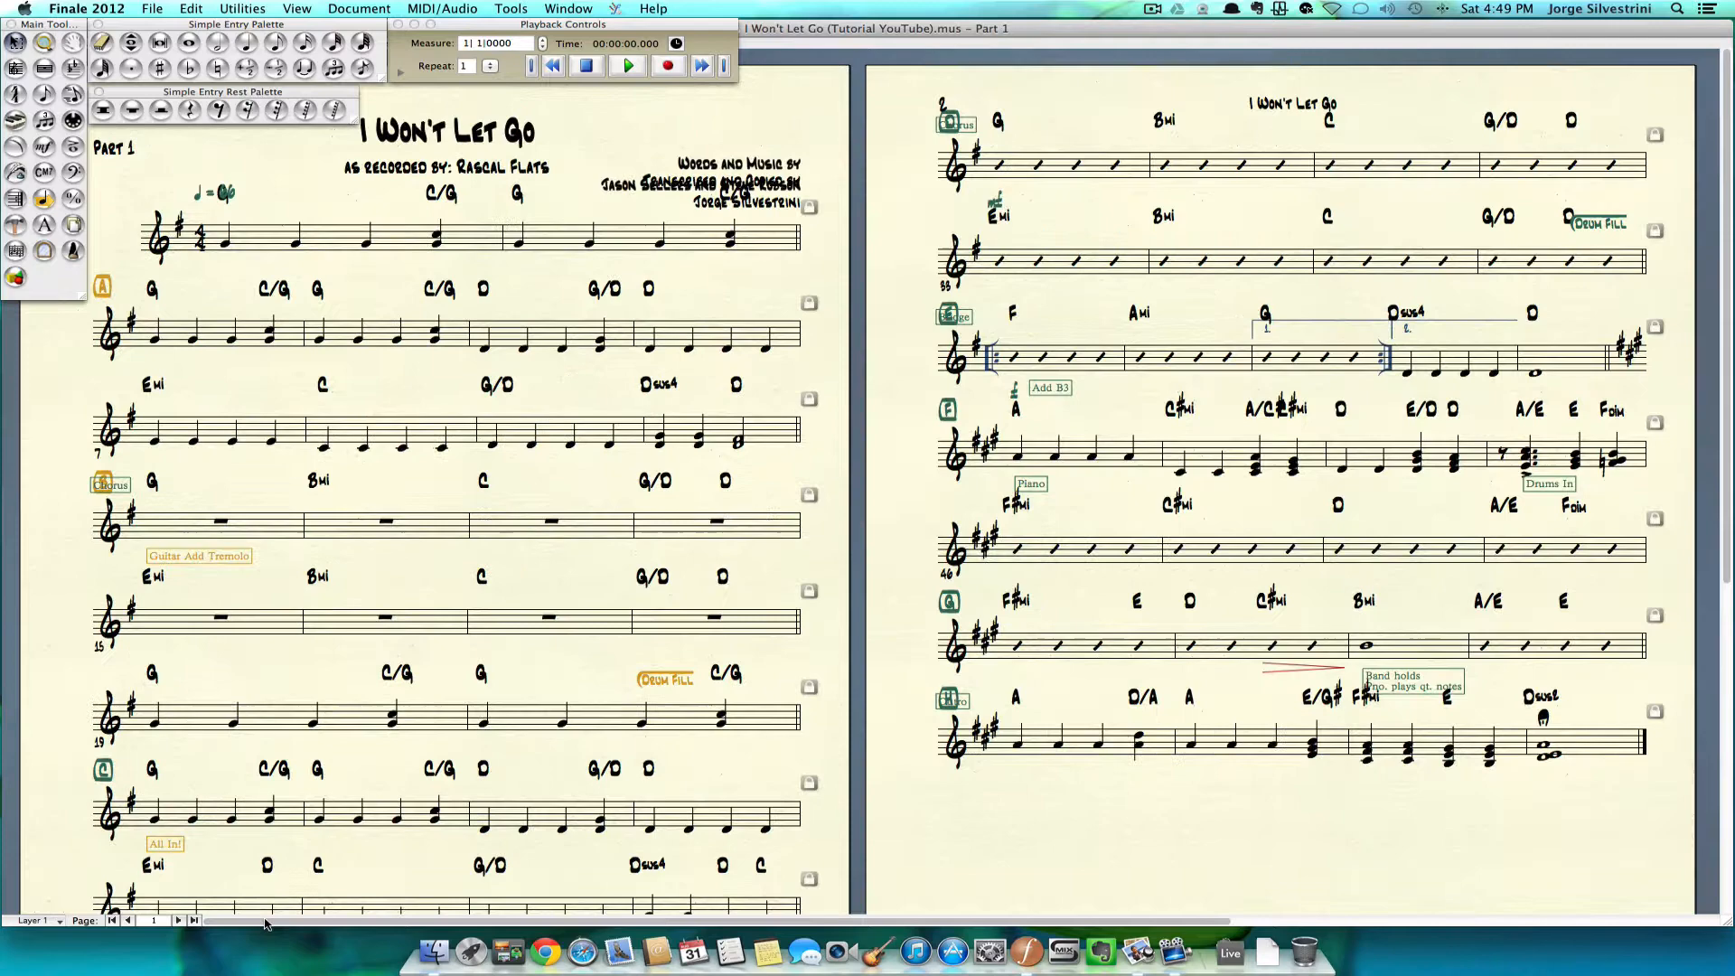
key("Cmd+Tab")
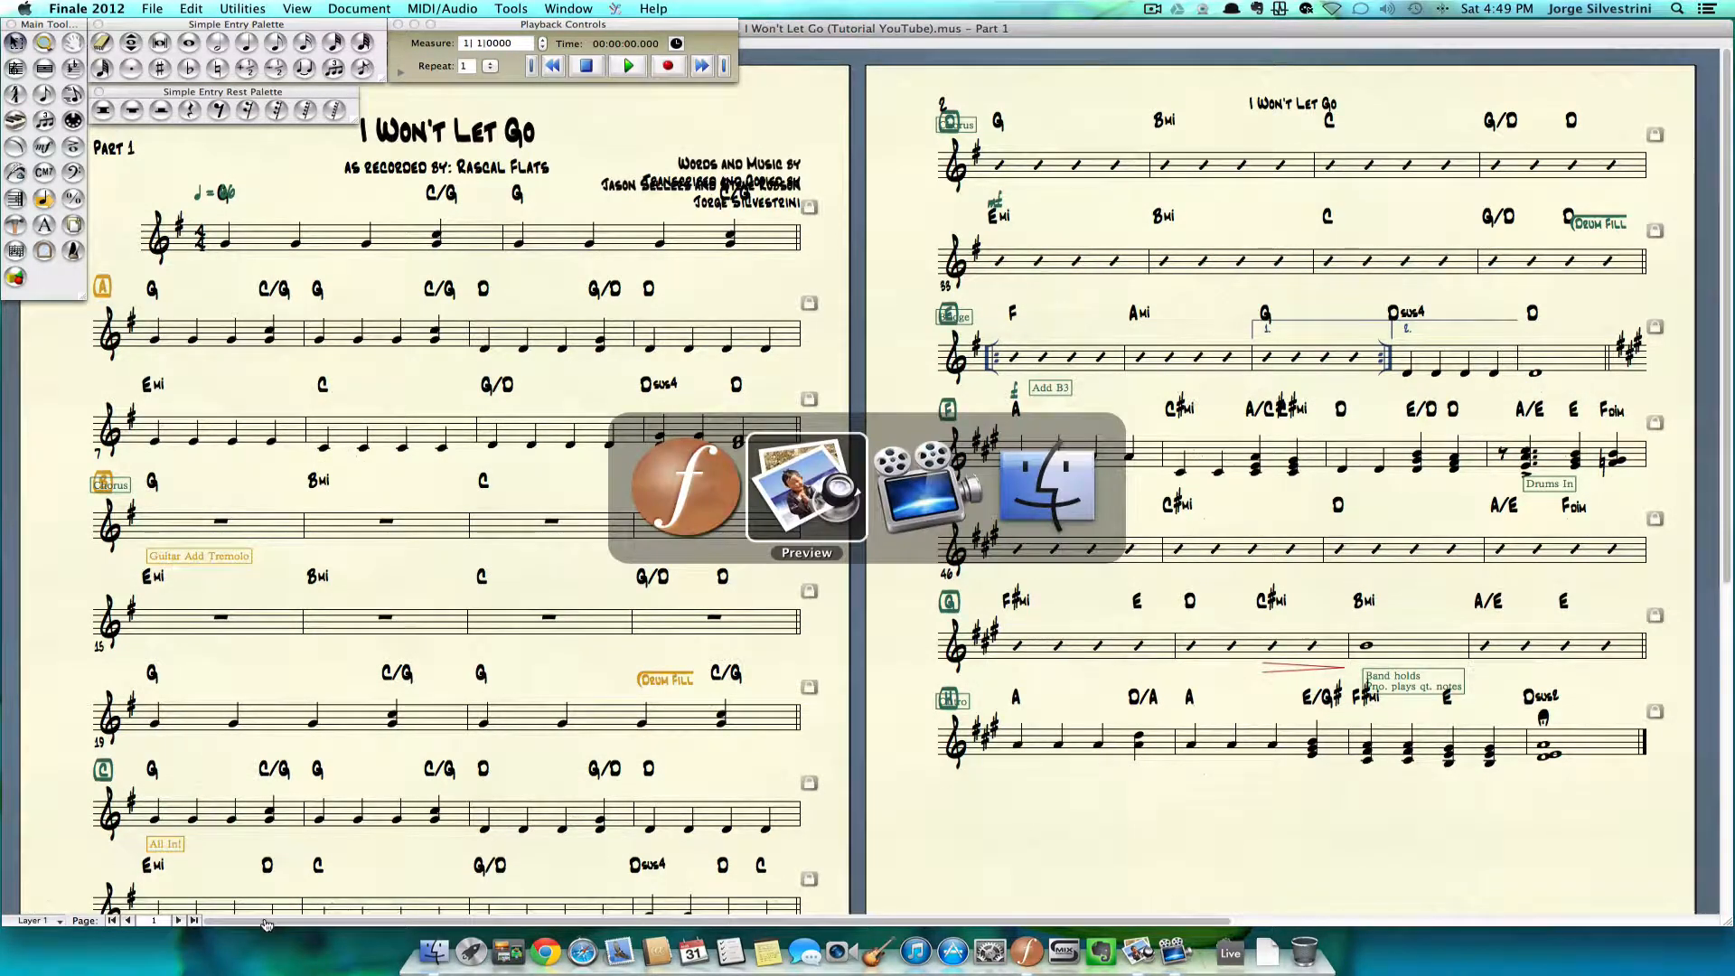
Duplicate the Chorus rehearsal mark and change its text to 'Verse'.
left_click(806, 486)
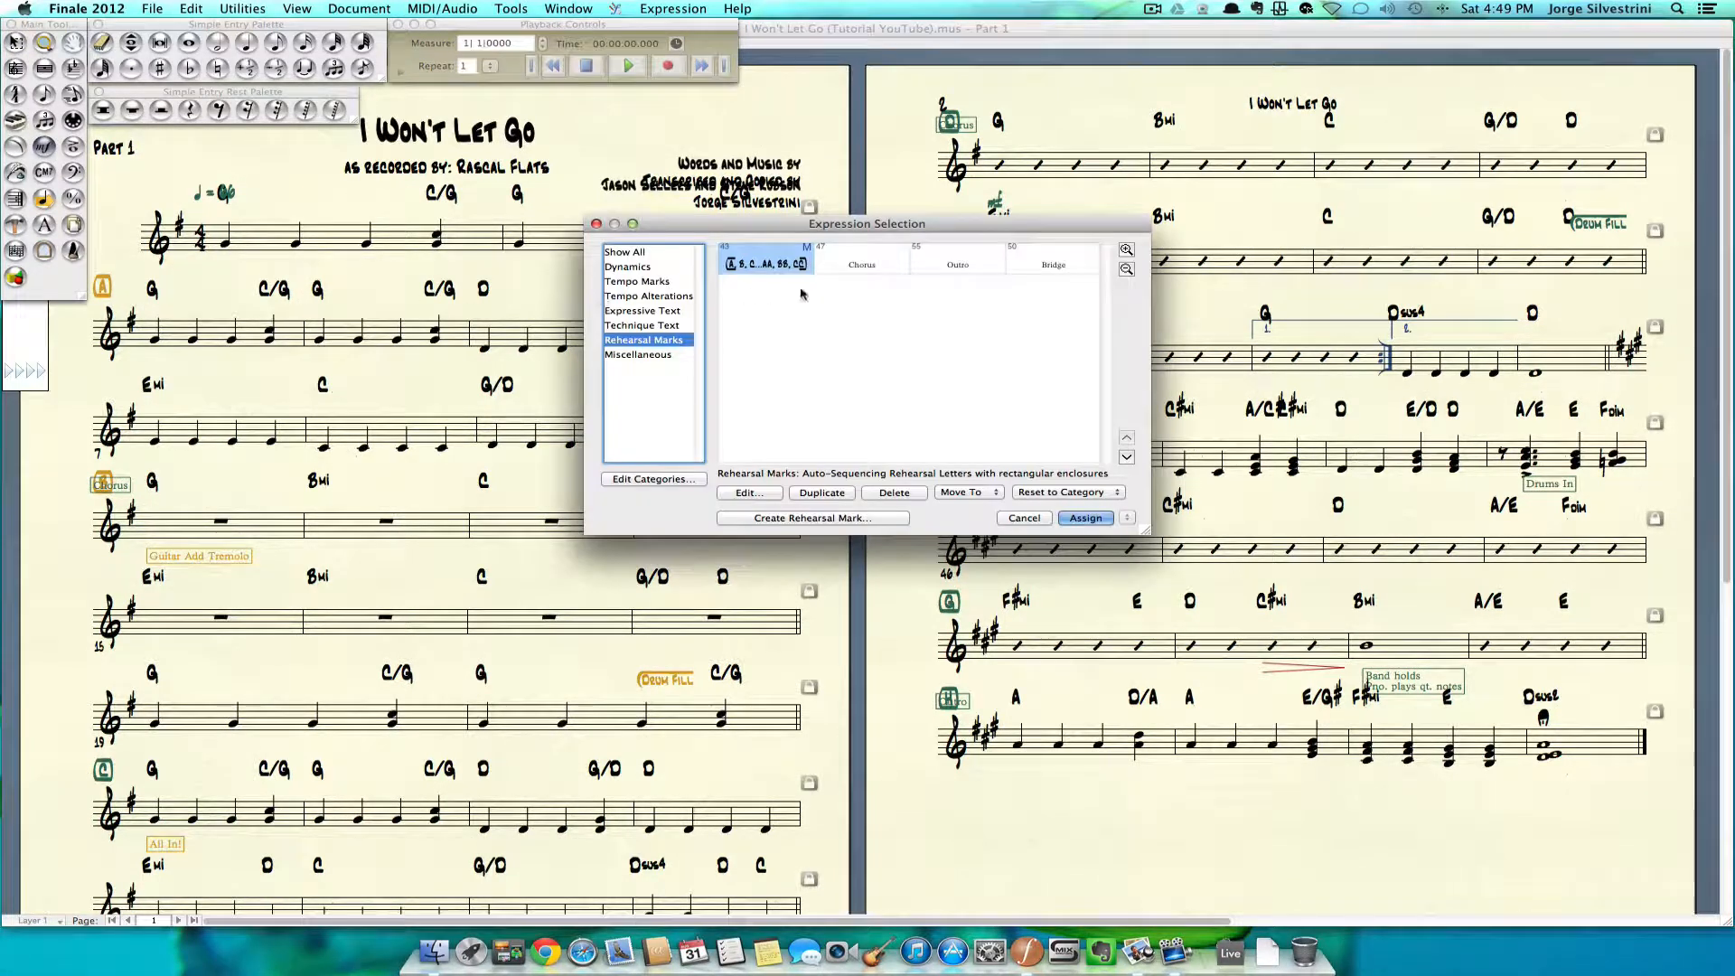
left_click(955, 264)
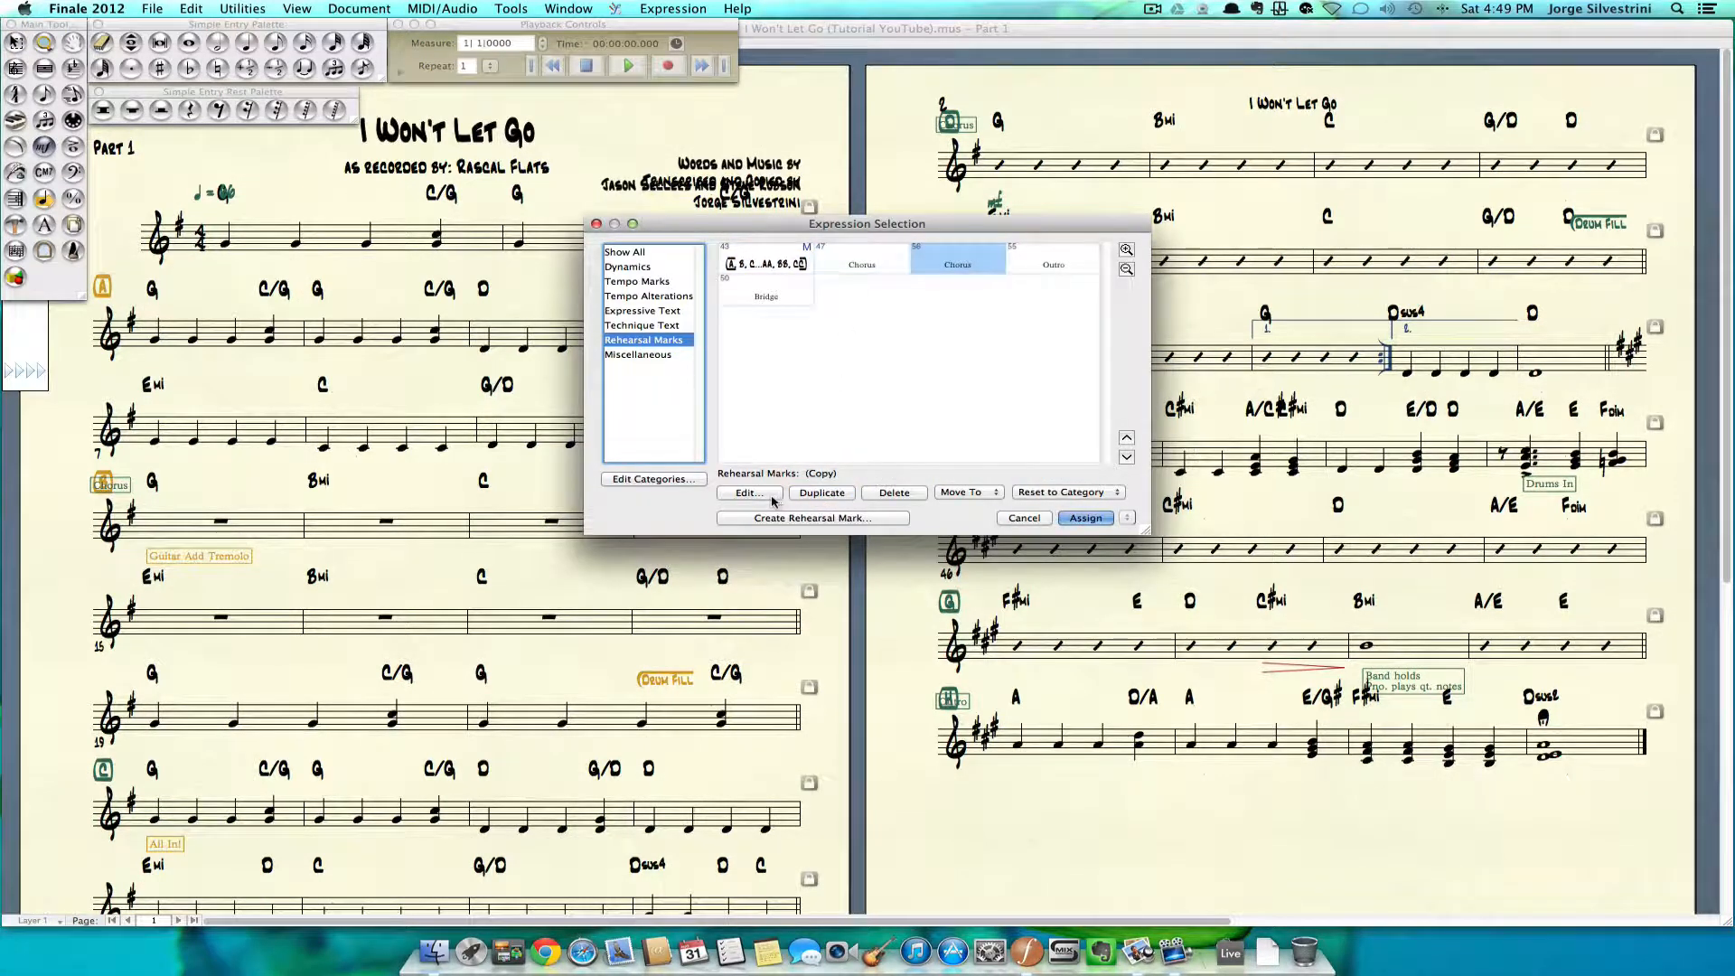
left_click(748, 492)
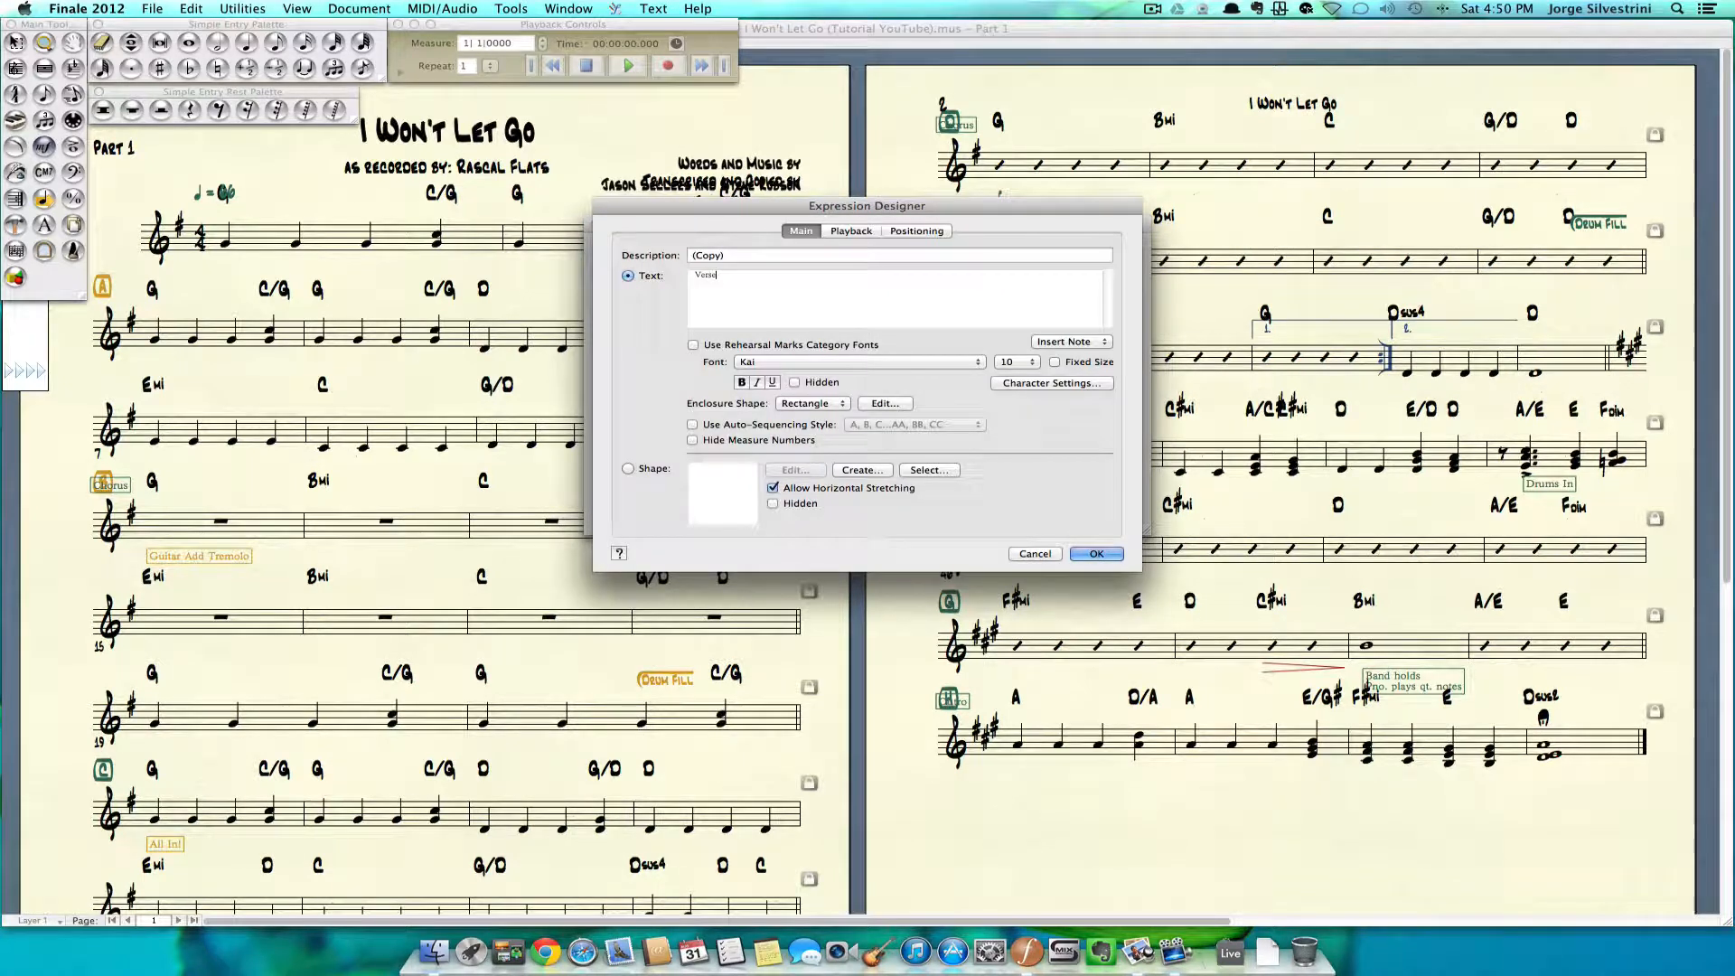
left_click(1096, 553)
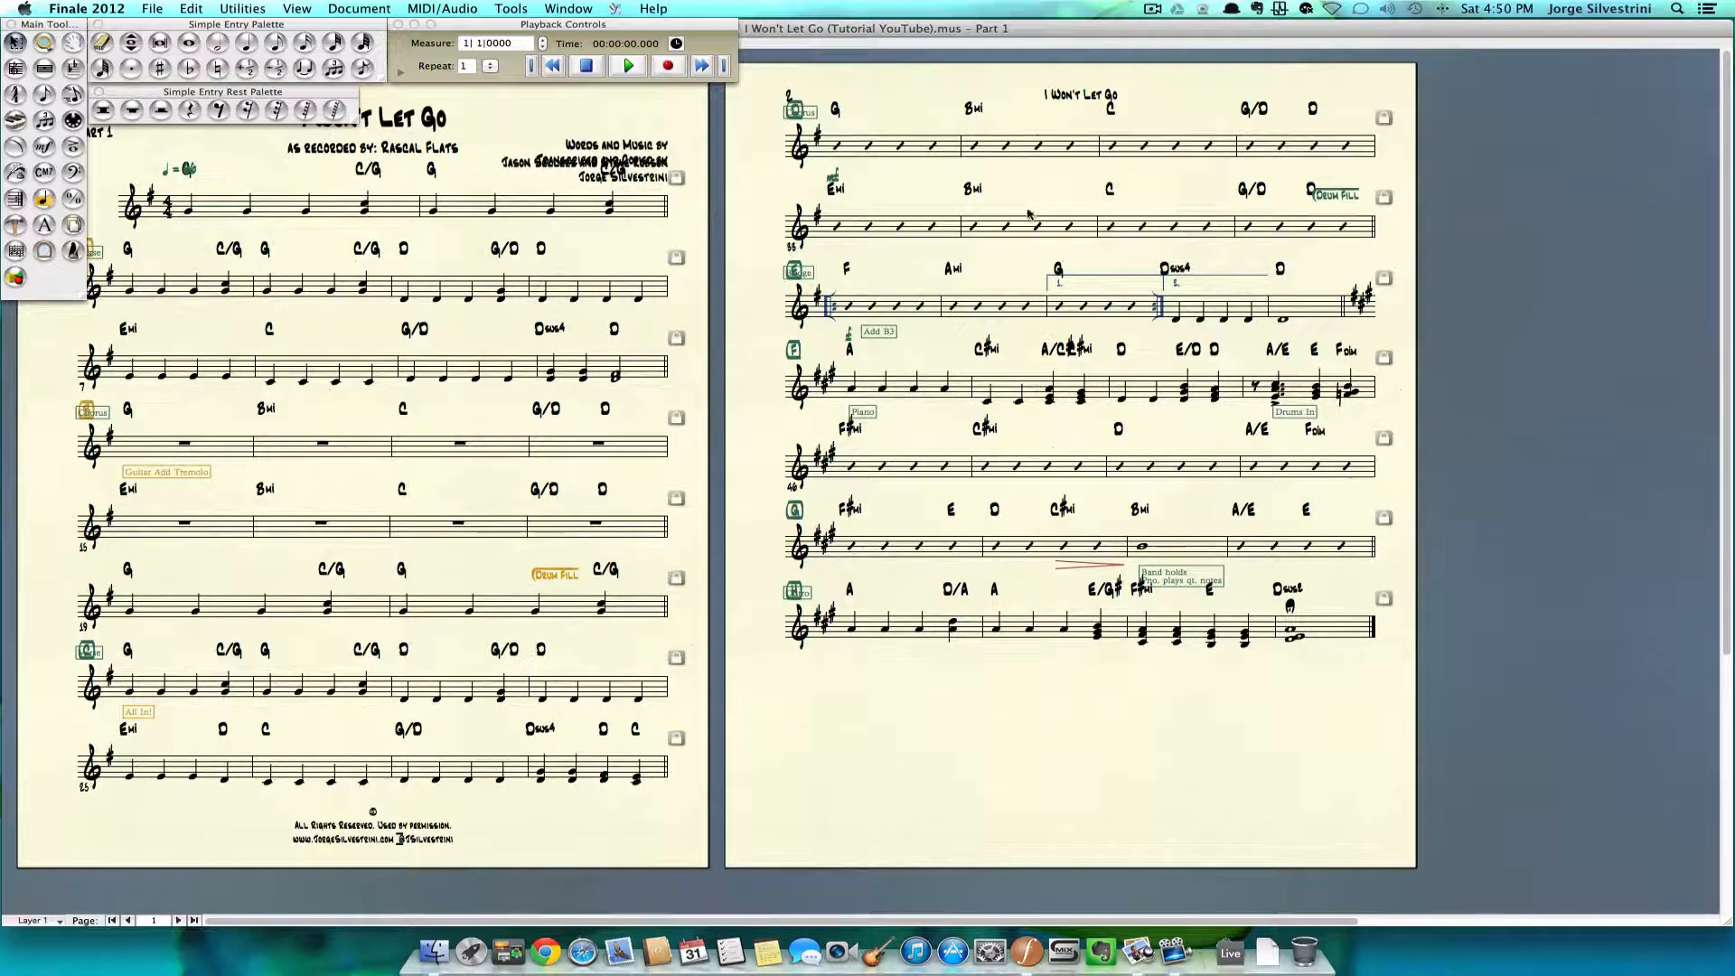
mouse_move(911, 324)
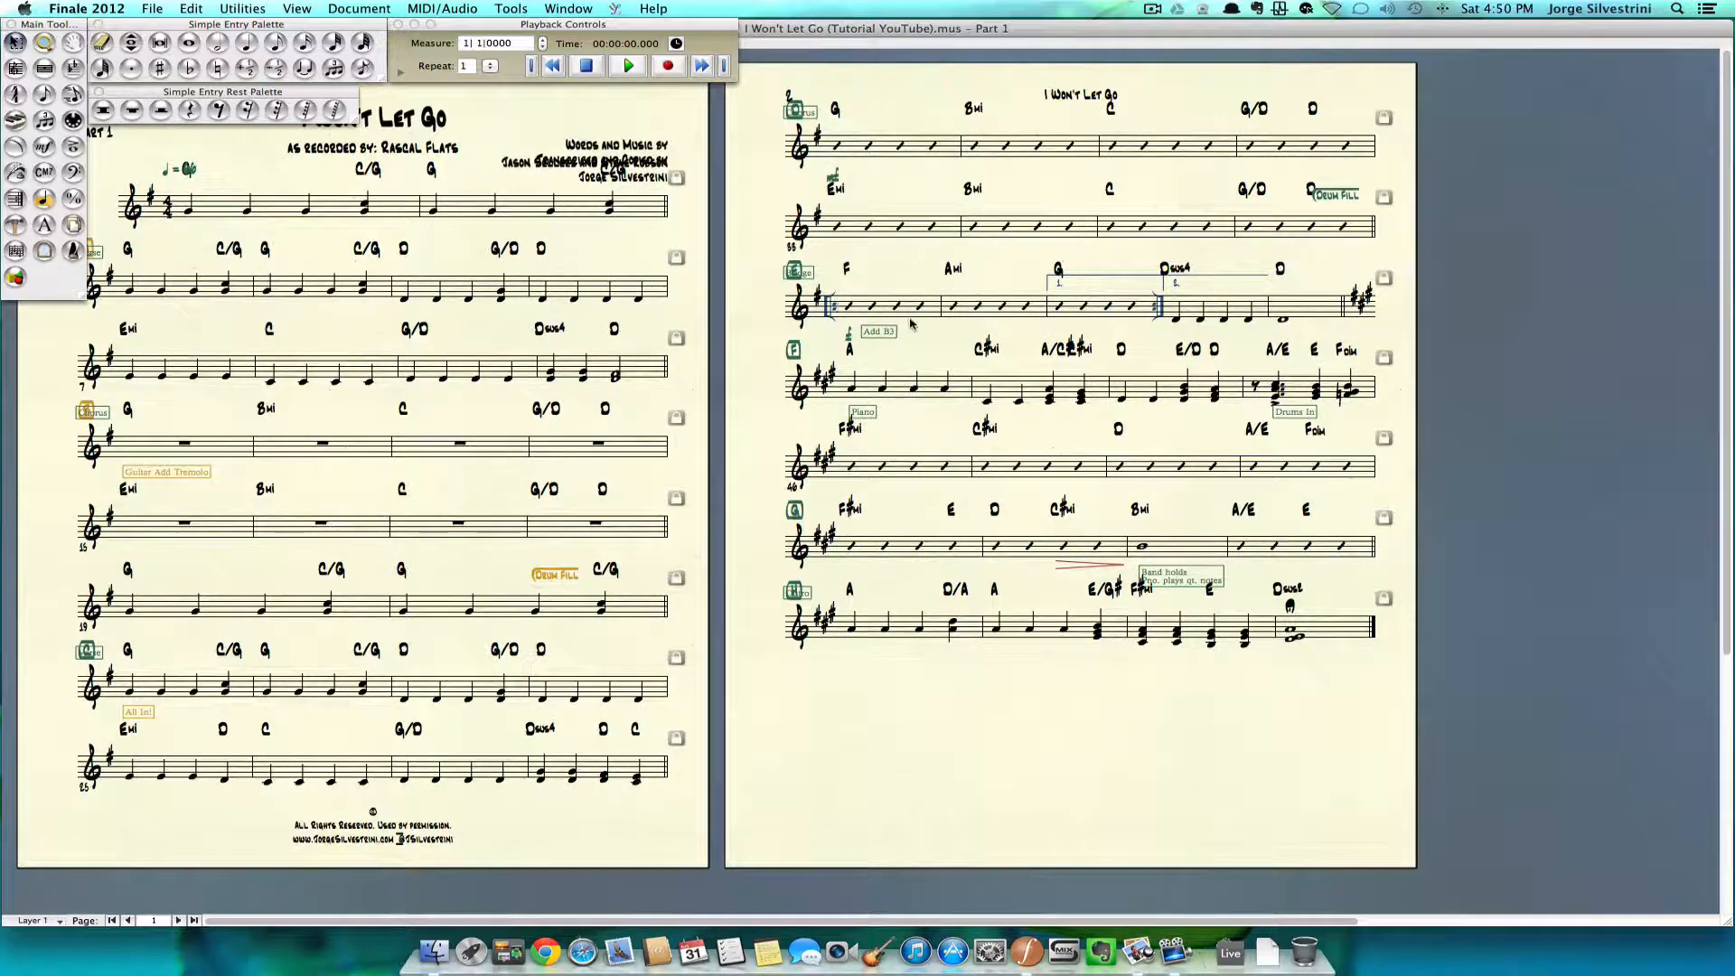
mouse_move(874, 387)
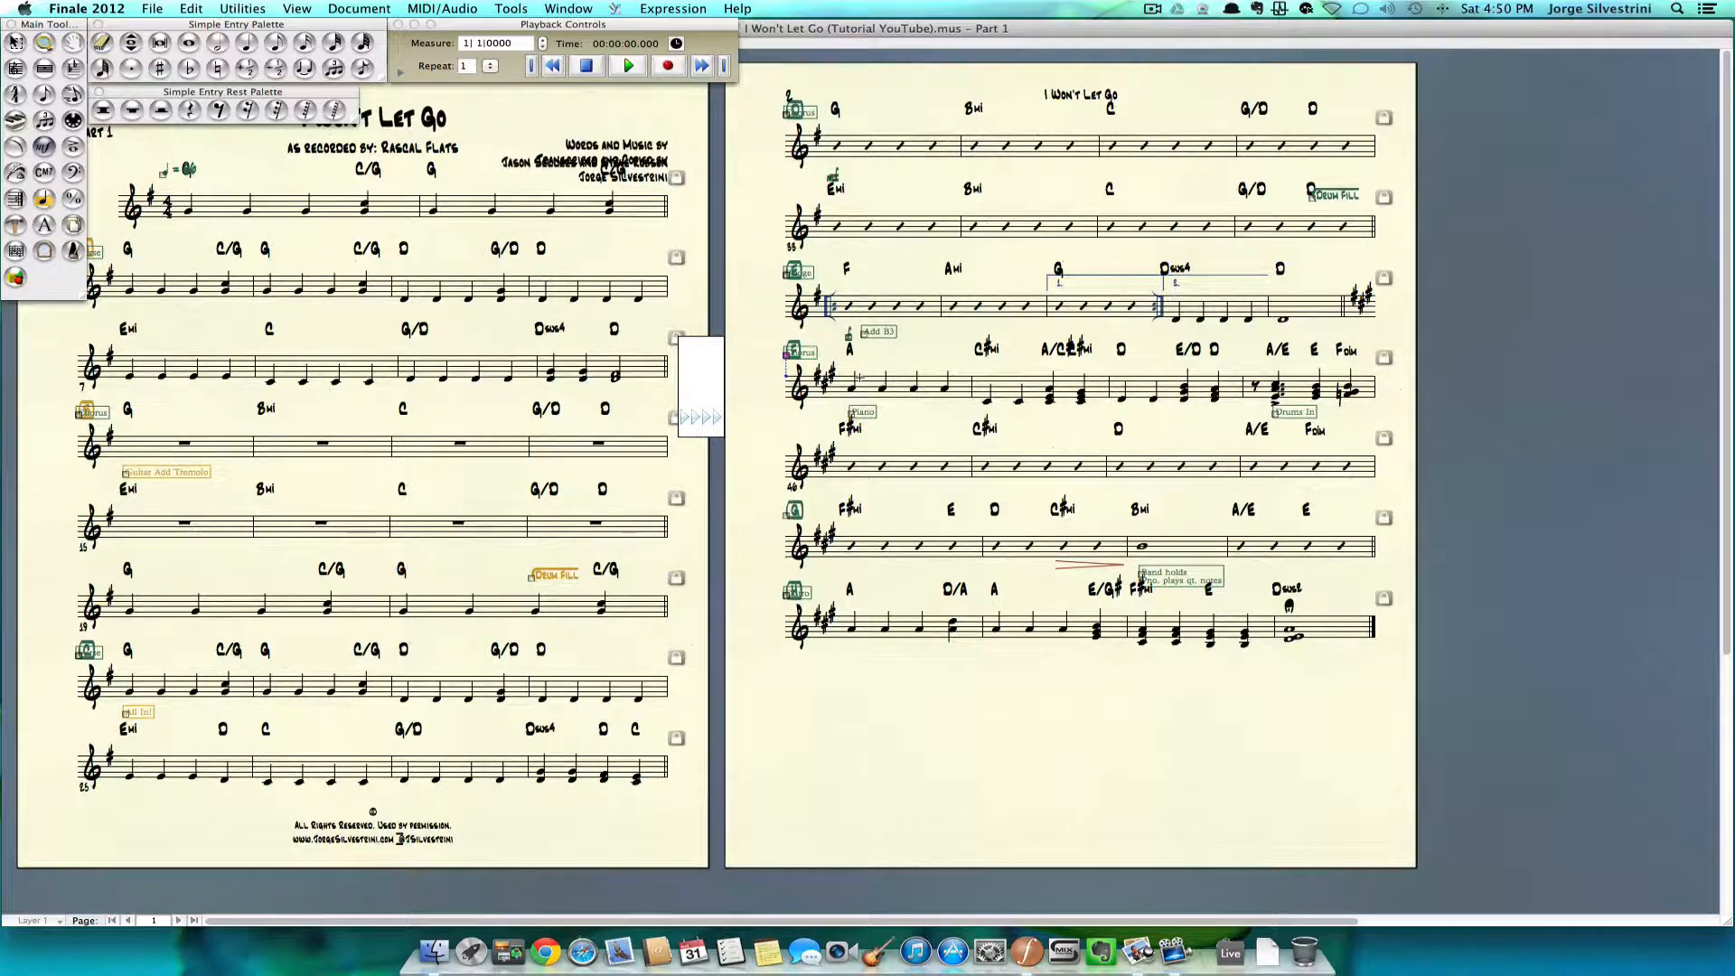
mouse_move(923, 479)
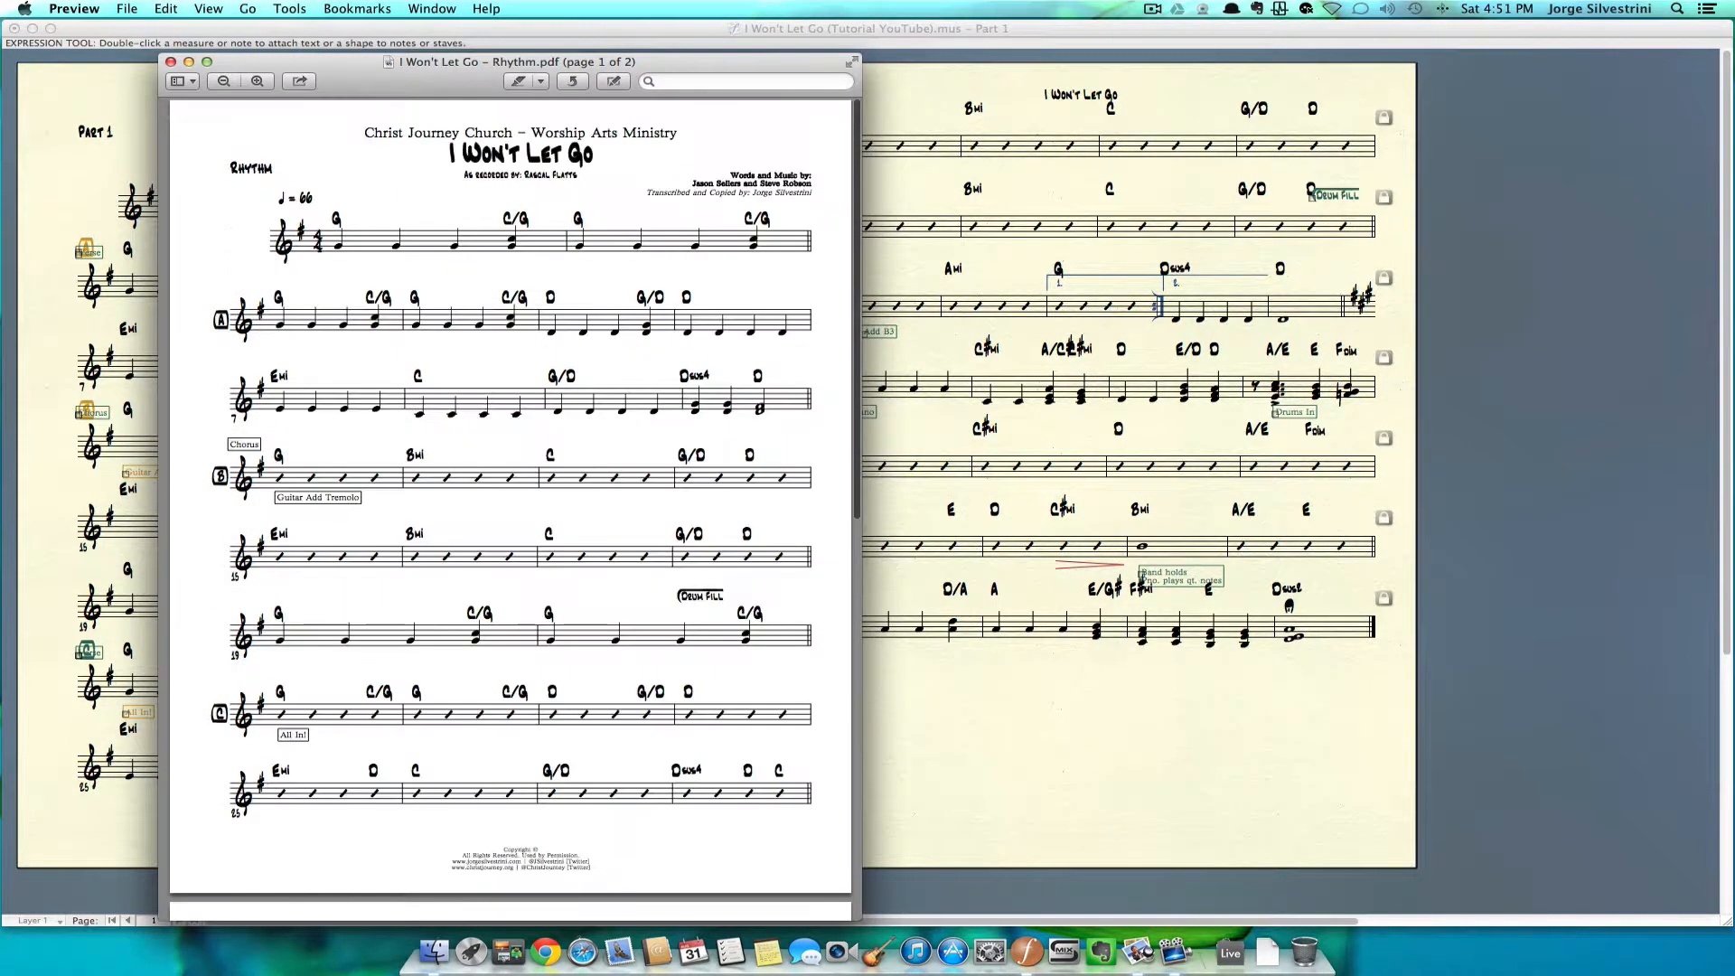
left_click(806, 487)
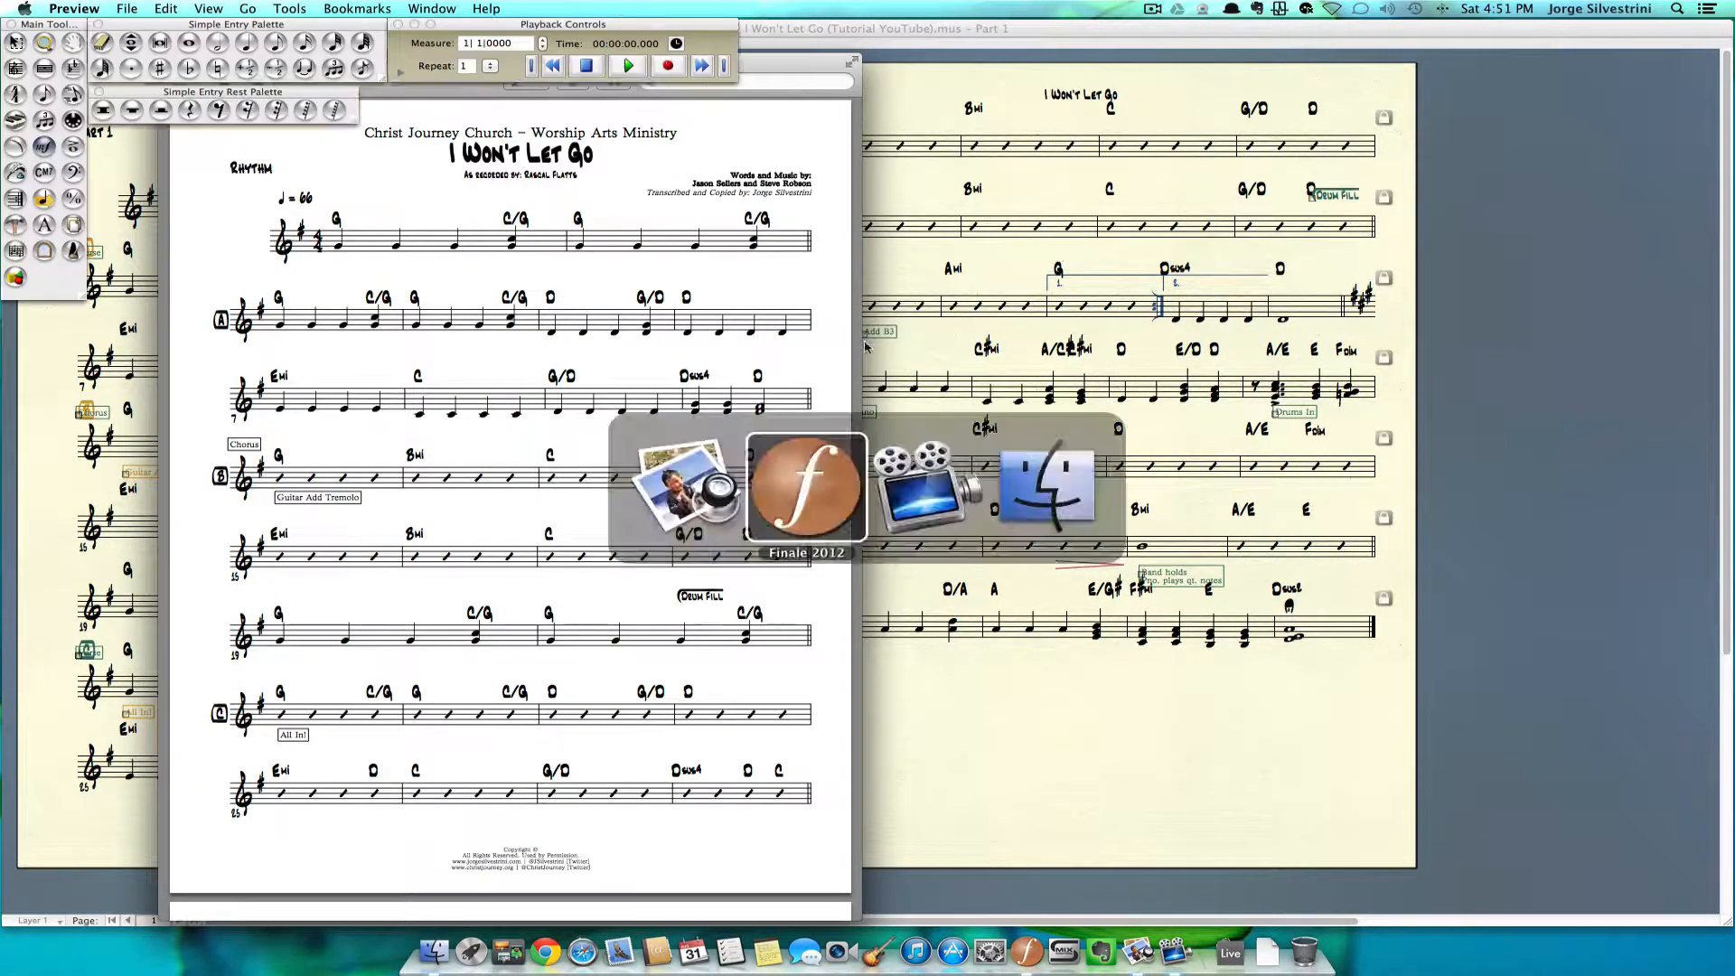
left_click(806, 486)
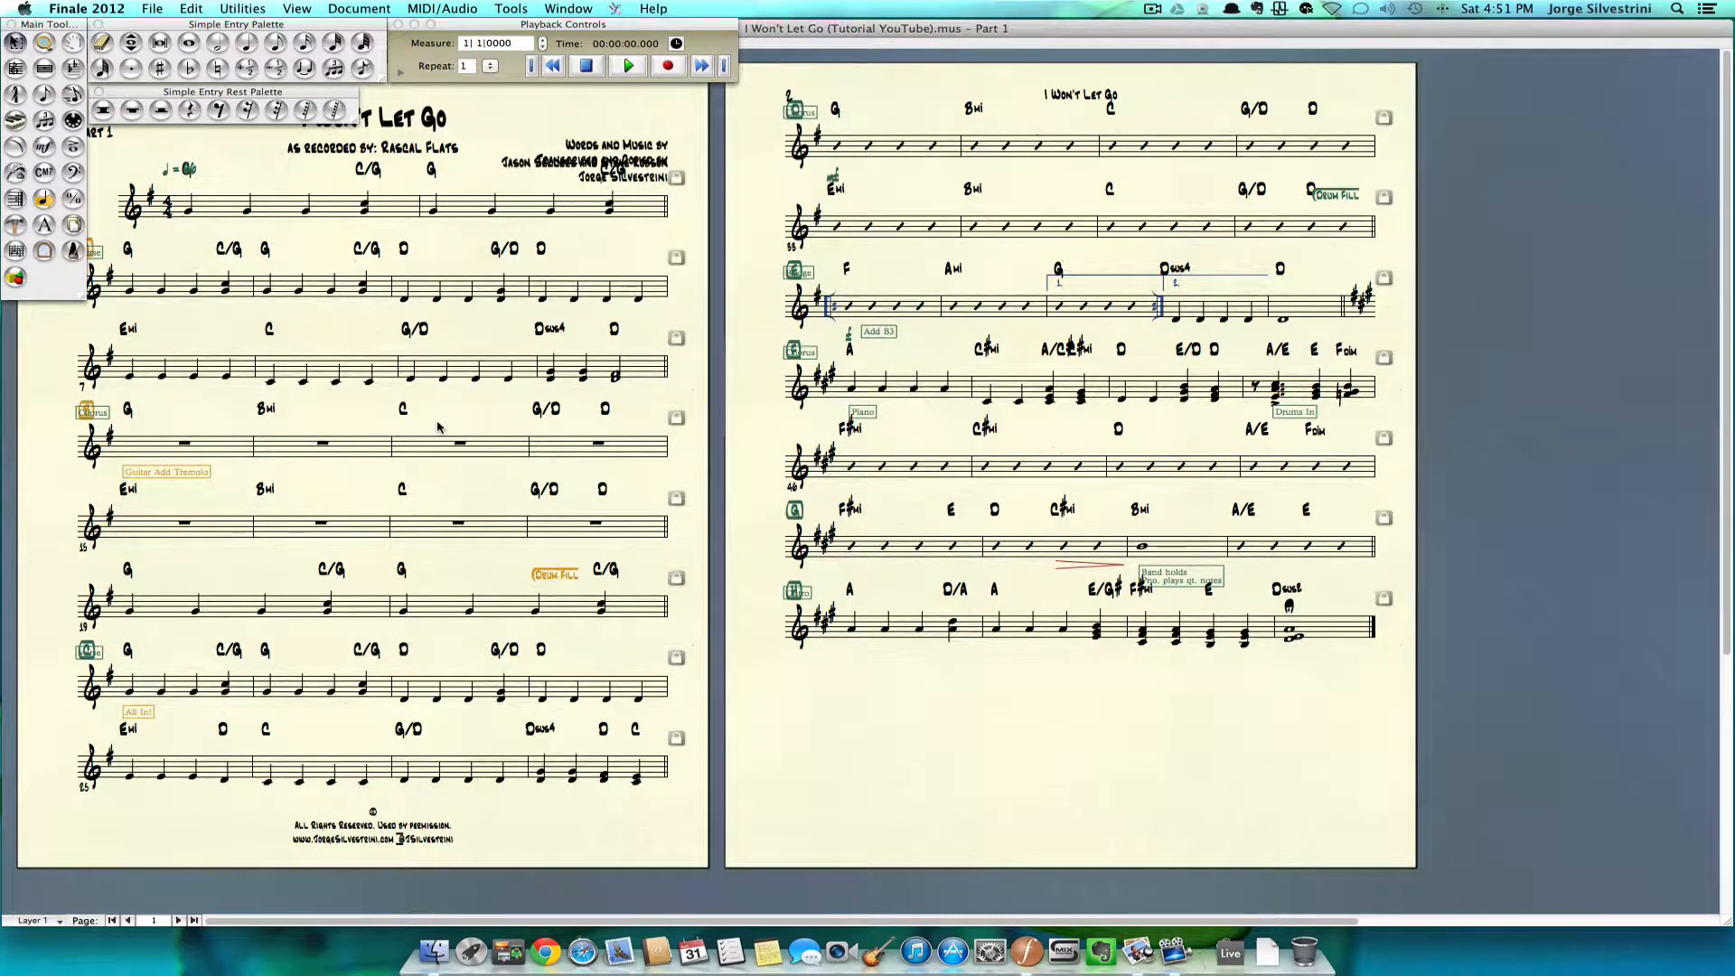
mouse_move(298, 307)
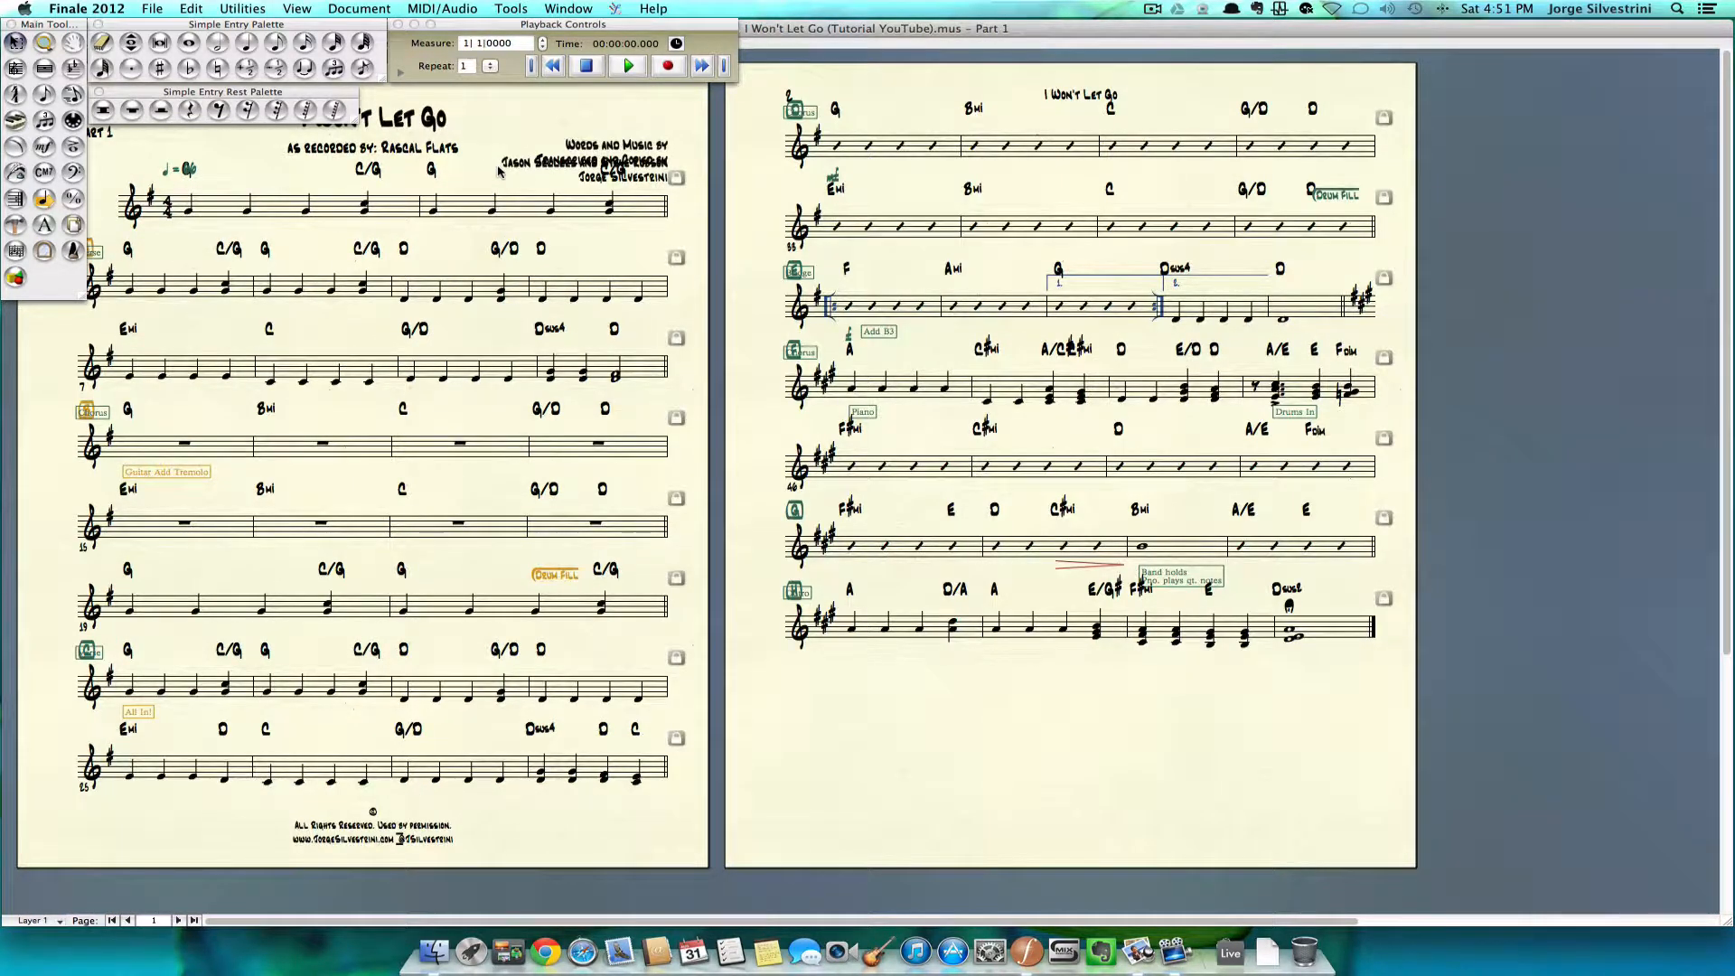
mouse_move(287, 168)
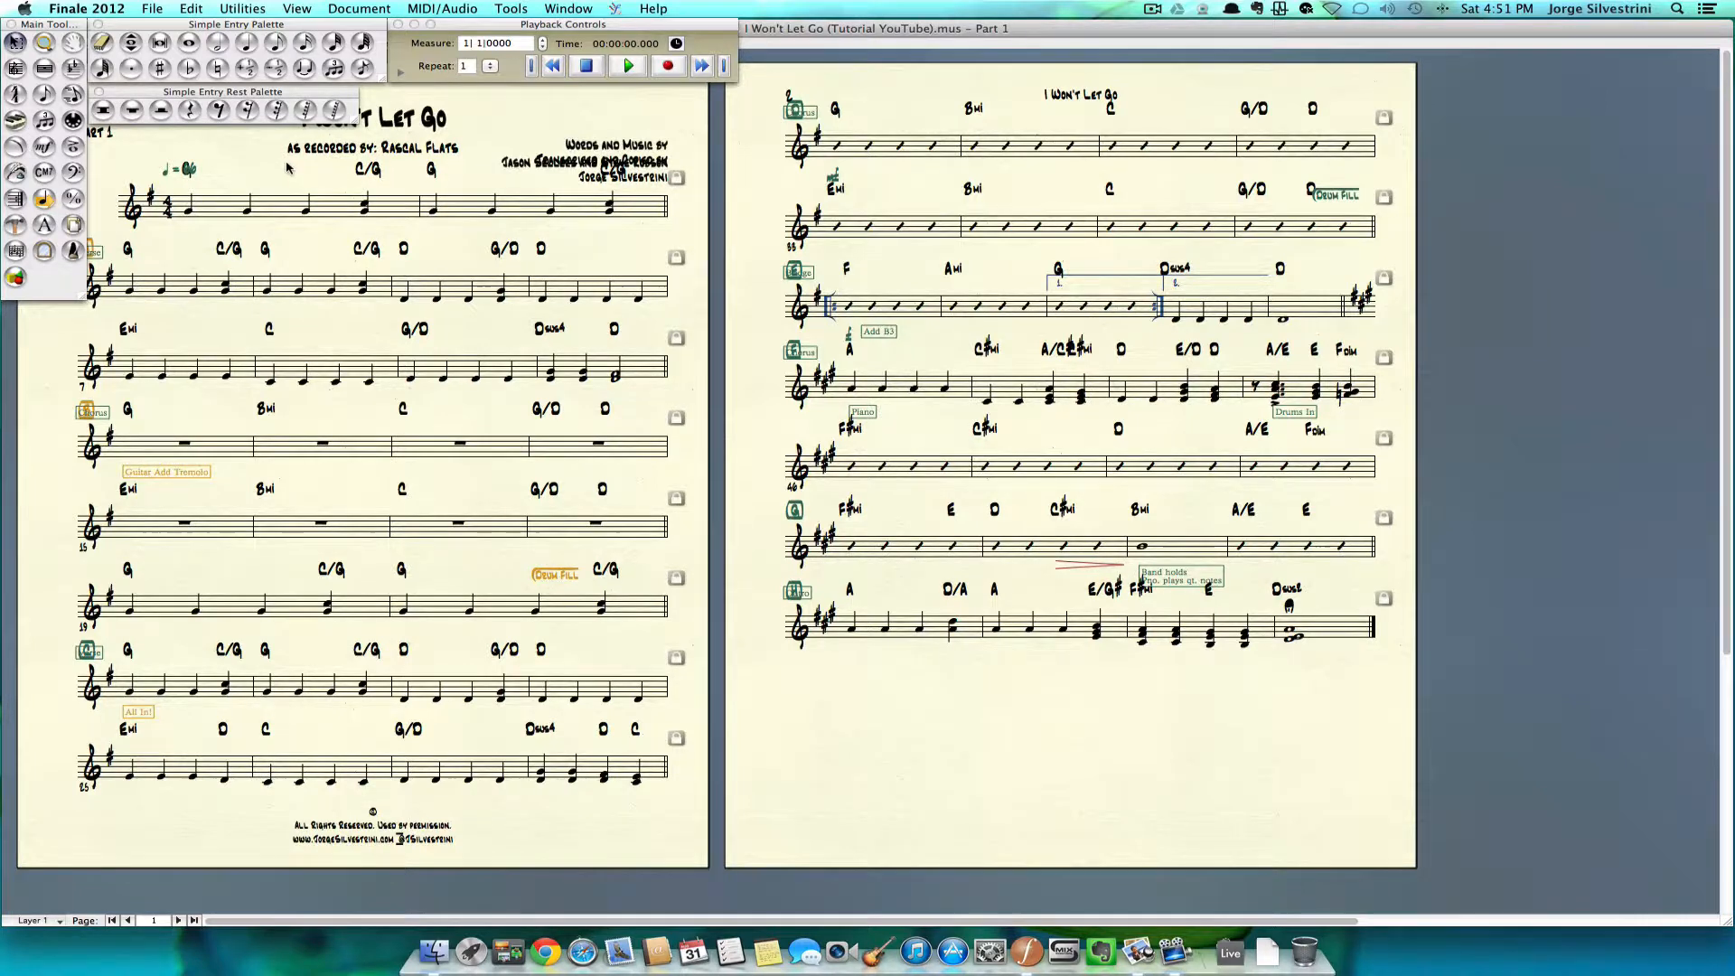